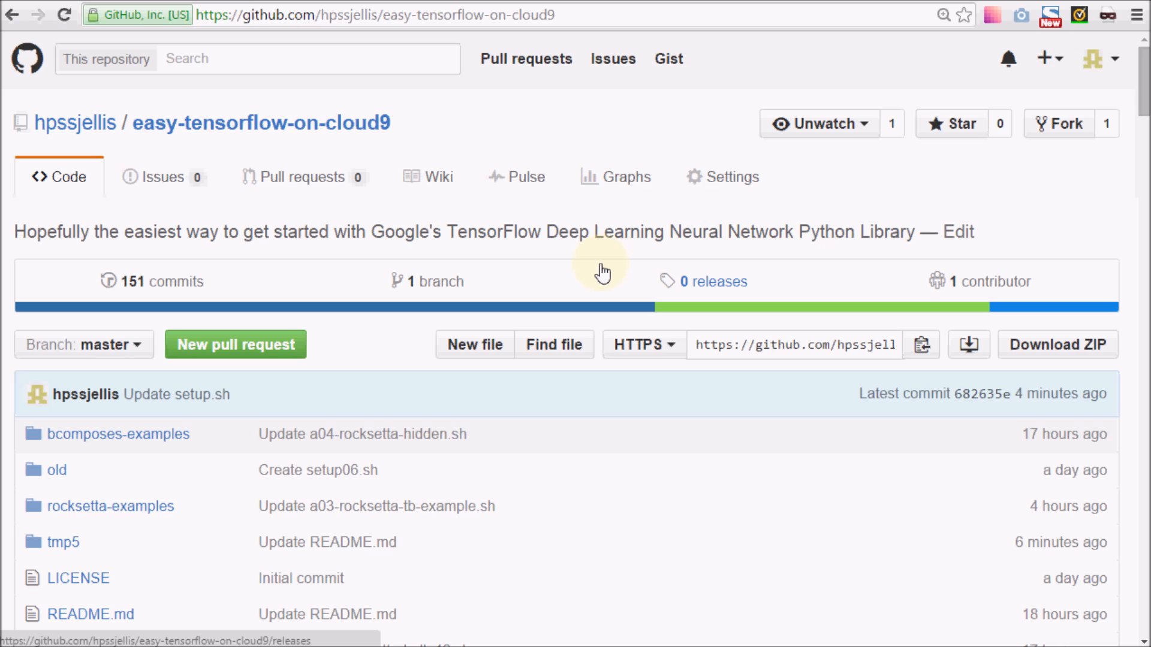
{"action": "mouse_move", "coordinate": [529, 249]}
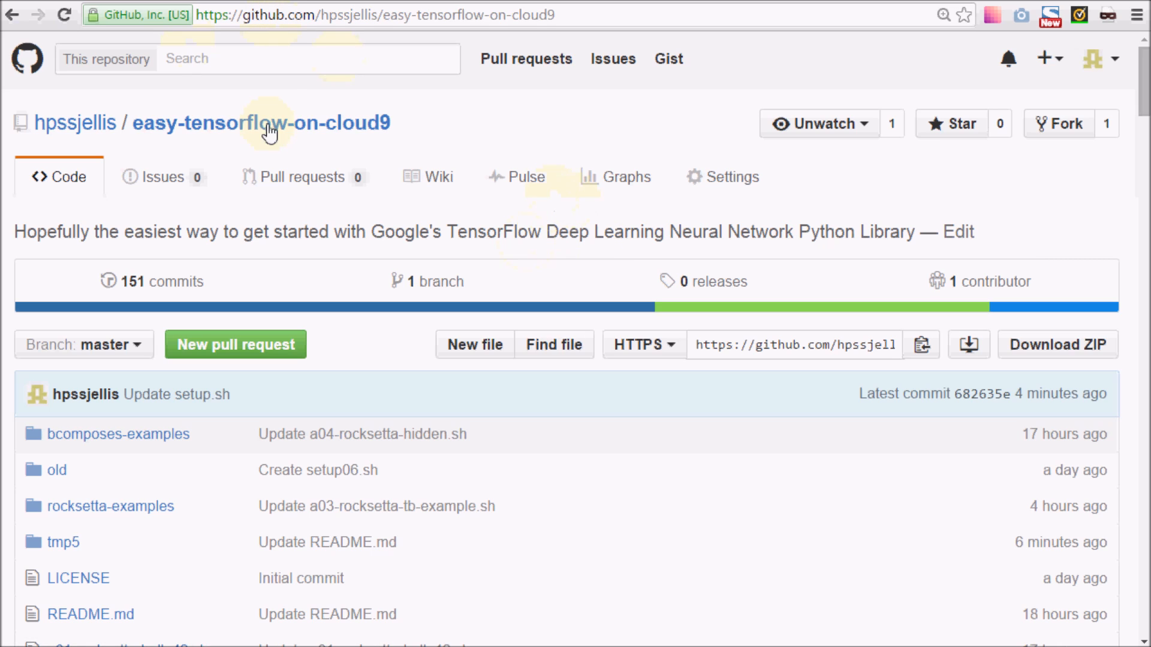
{"action": "mouse_move", "coordinate": [406, 3]}
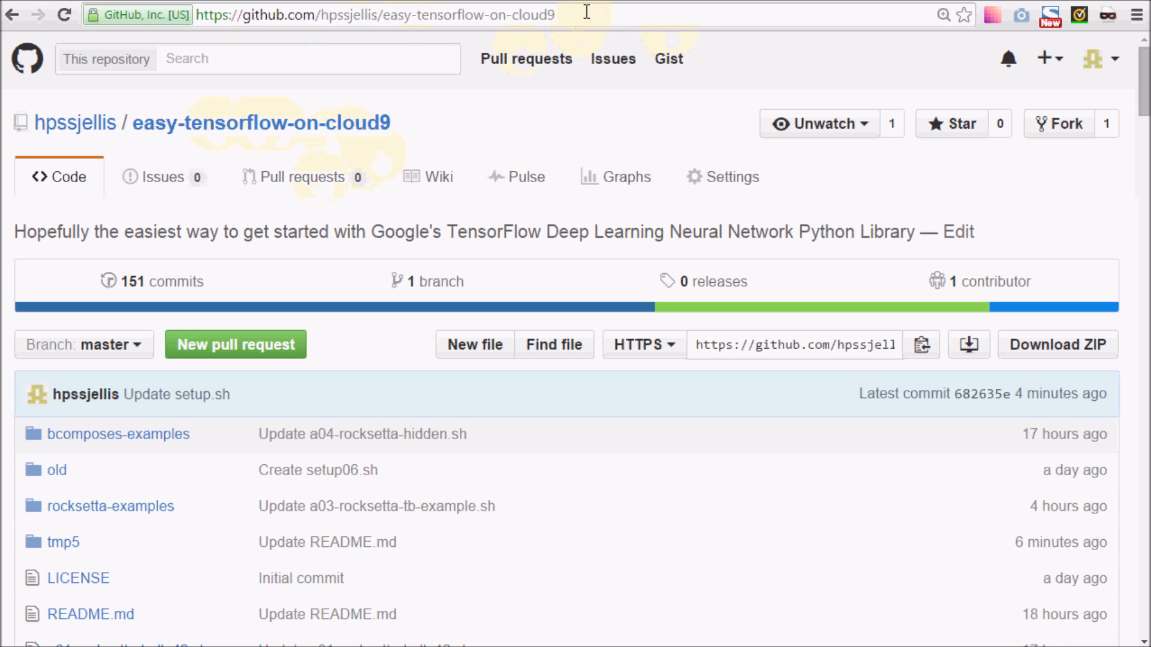
Append .git to the easy-tensorflow-on-cloud9 repository address to form its clone URL
{"action": "double_click", "coordinate": [467, 14]}
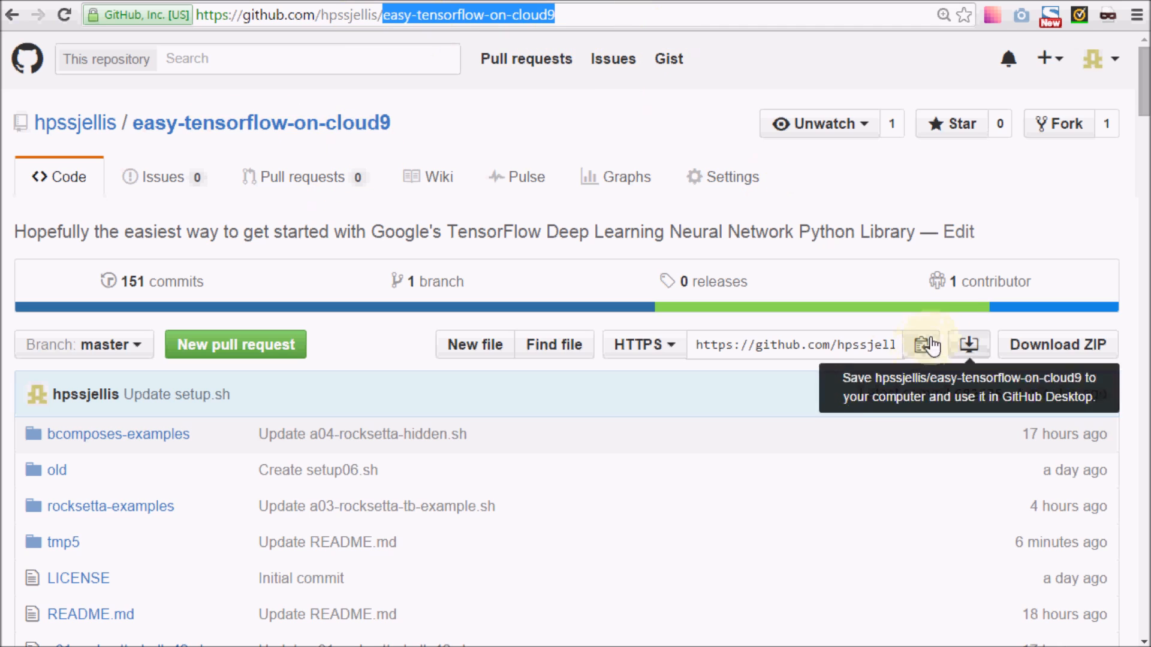
{"action": "mouse_move", "coordinate": [523, 59]}
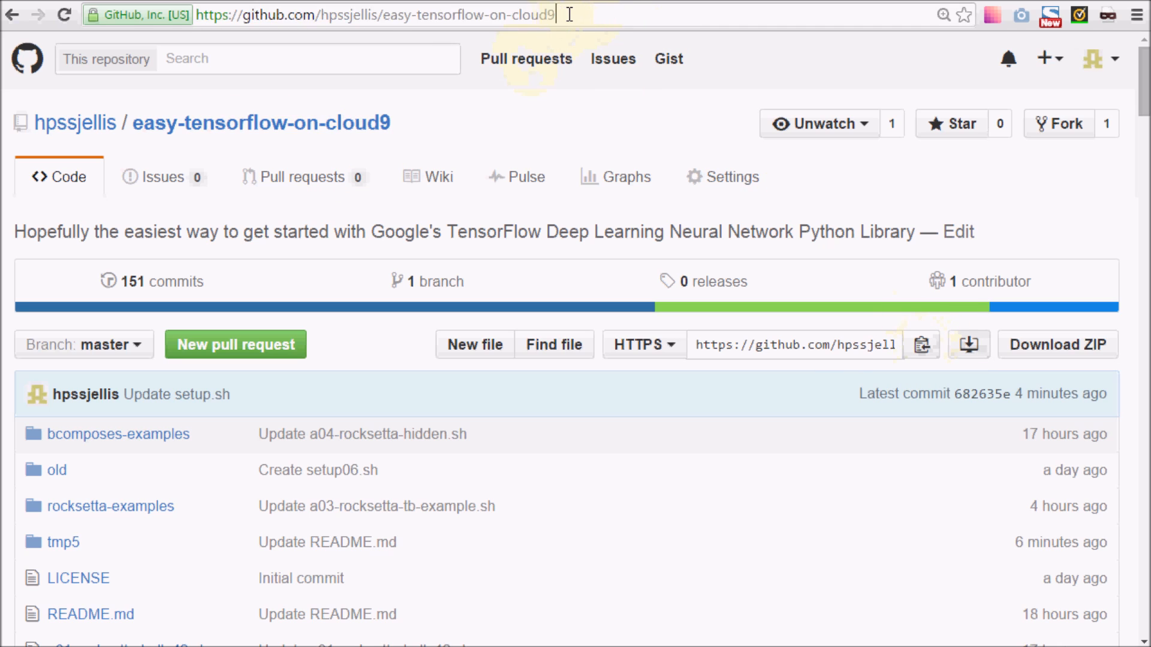
{"action": "type", "text": ".git"}
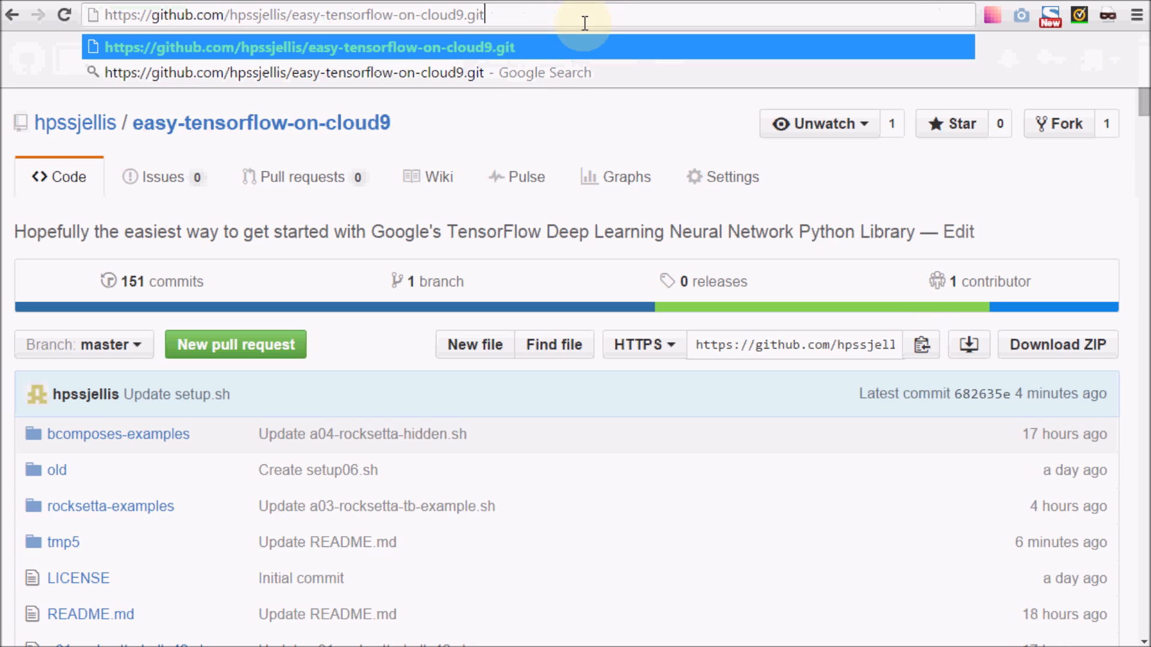
{"action": "key", "text": "Backspace"}
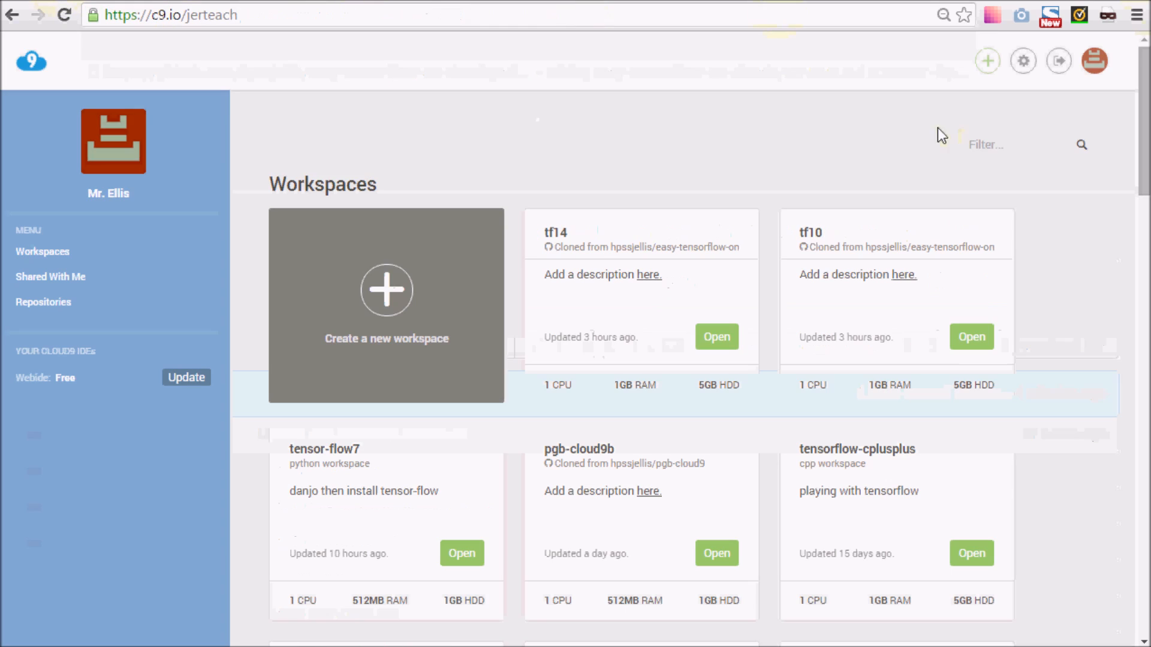
{"action": "mouse_move", "coordinate": [801, 209]}
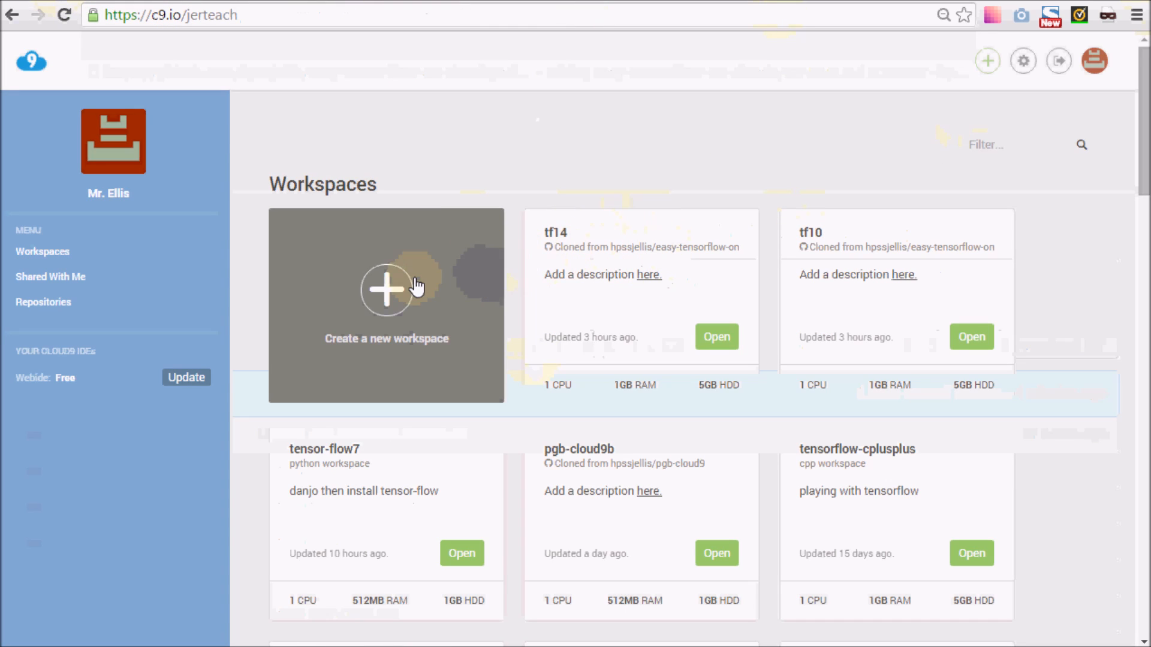
{"action": "left_click", "coordinate": [387, 305]}
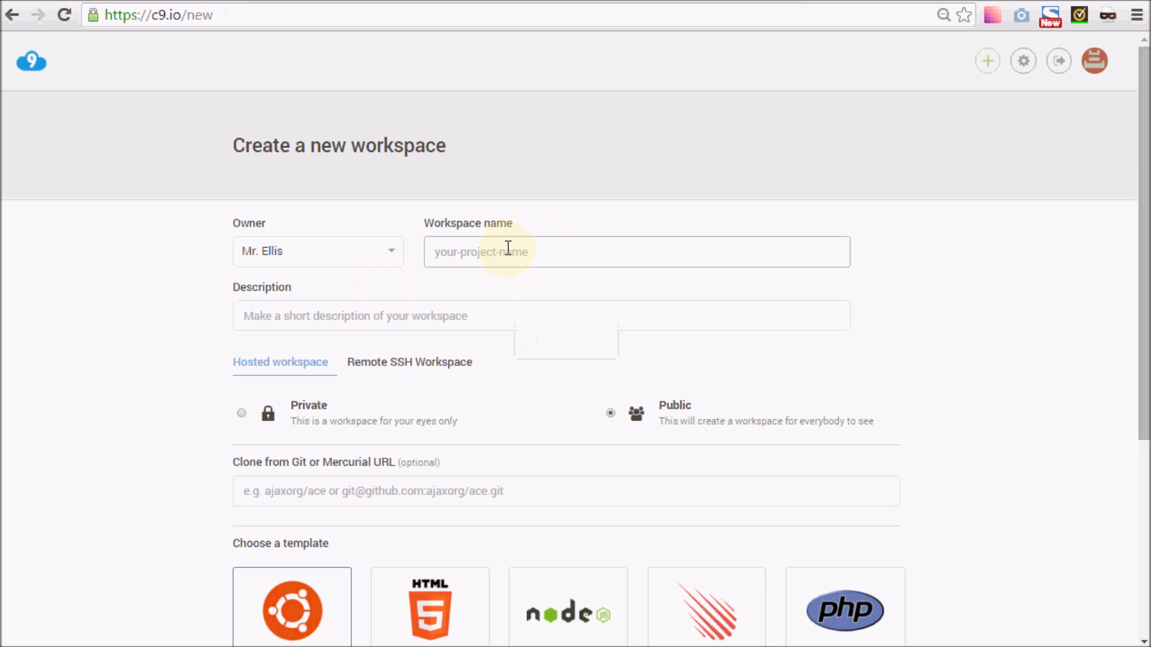
{"action": "type", "text": "tensor"}
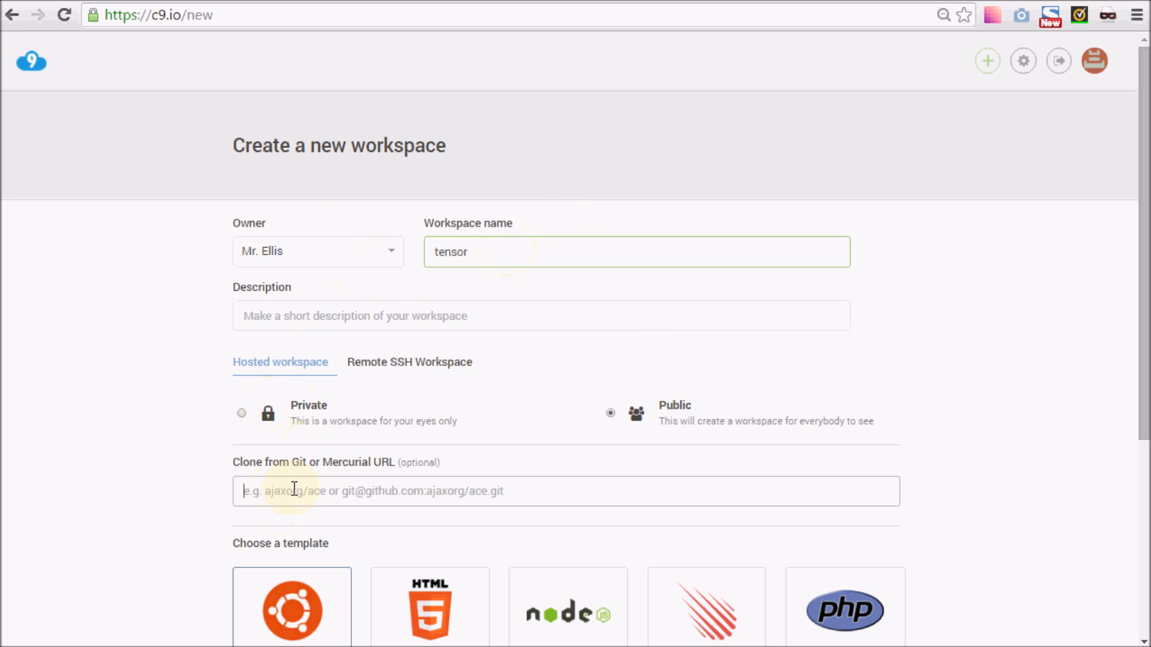
{"action": "type", "text": "https://github.com/hpssjellis/easy-tensorflow-on-cloud9.git"}
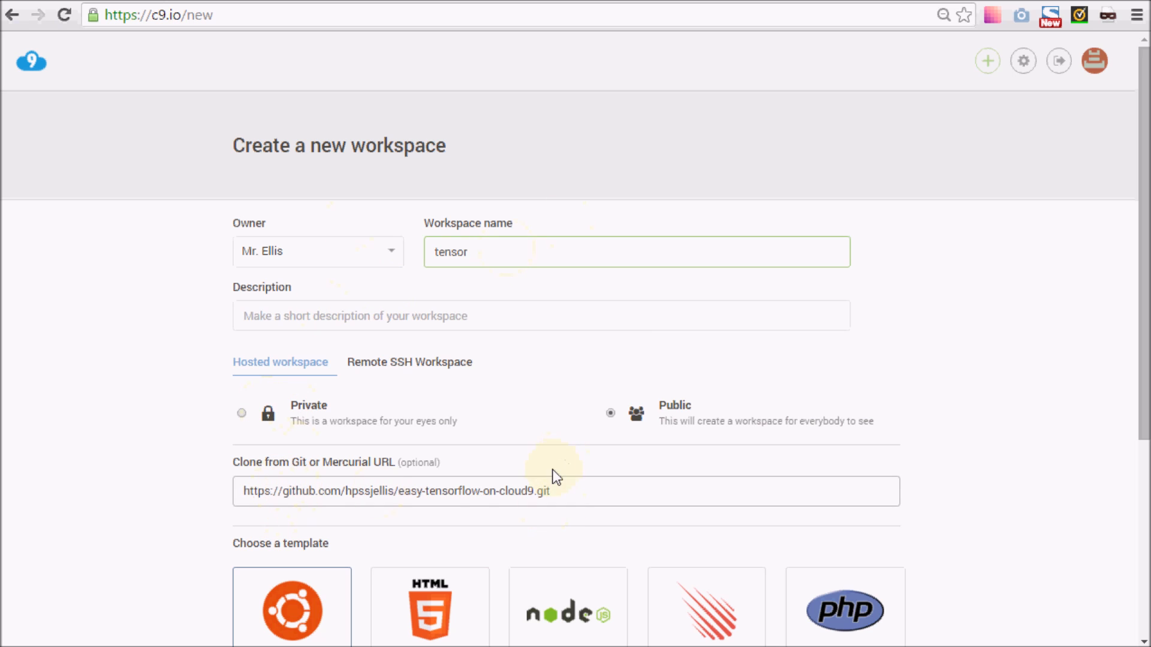
{"action": "triple_click", "coordinate": [395, 491]}
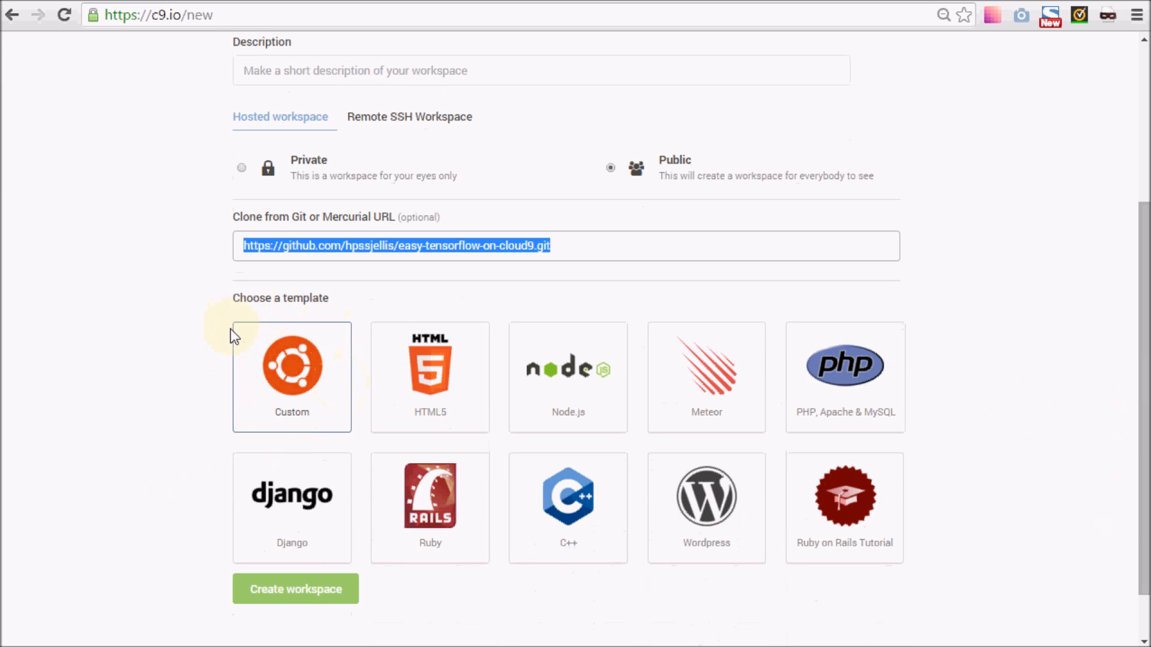
{"action": "mouse_move", "coordinate": [328, 477]}
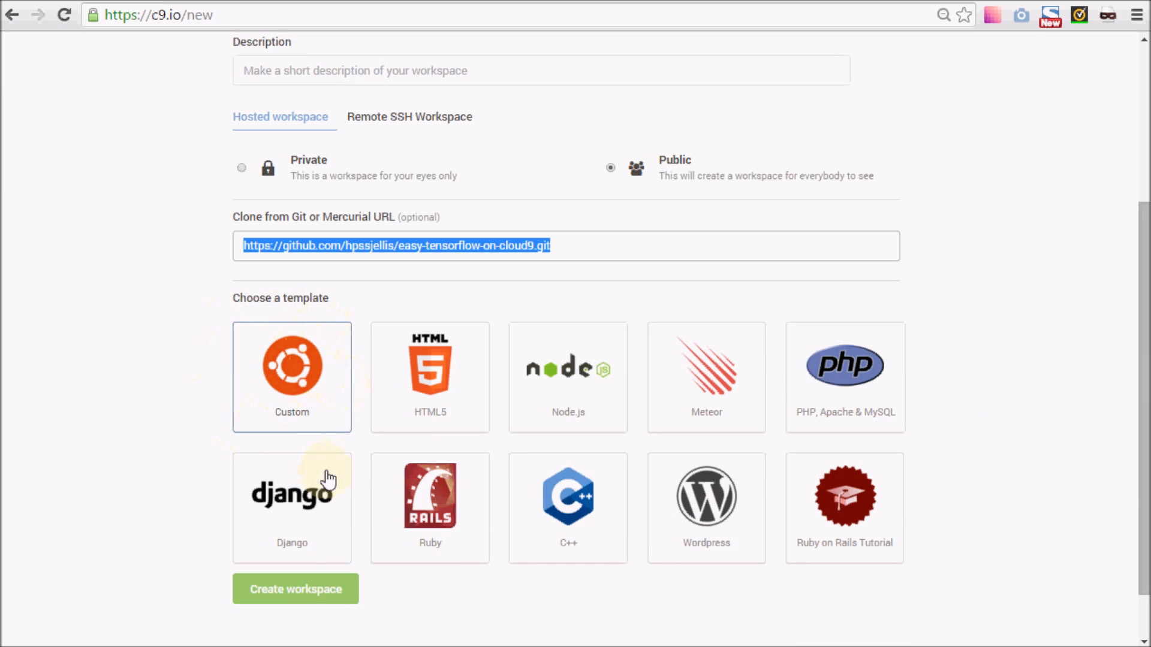
{"action": "left_click", "coordinate": [295, 589]}
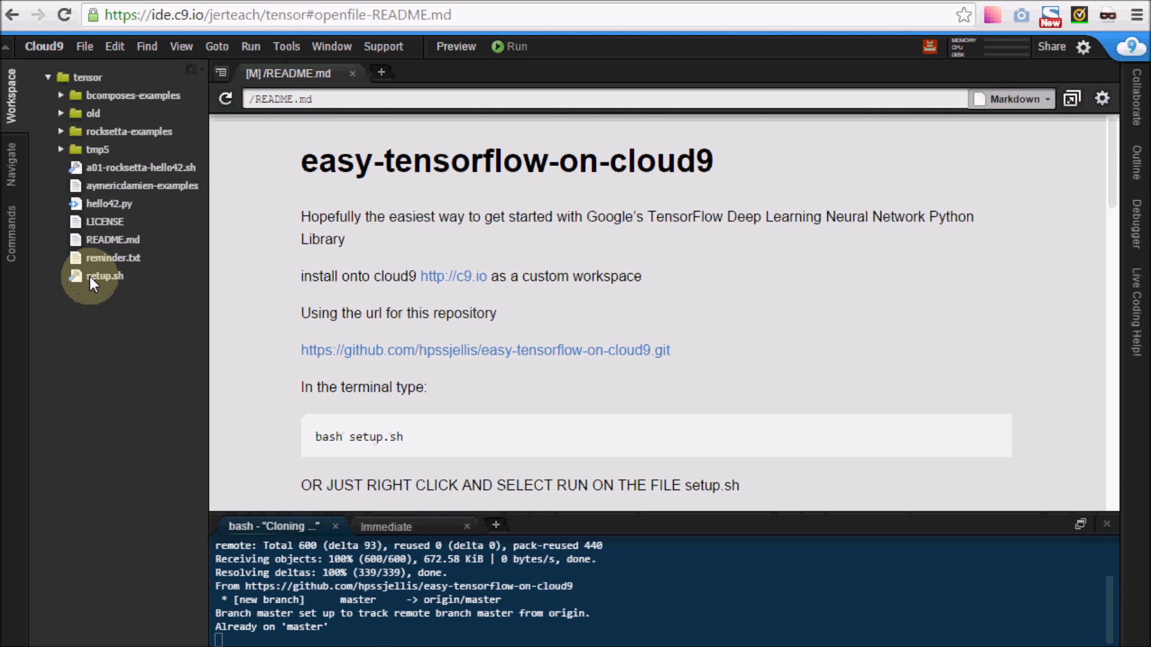
Run setup.sh from the Workspace tree to install TensorFlow
{"action": "right_click", "coordinate": [102, 275]}
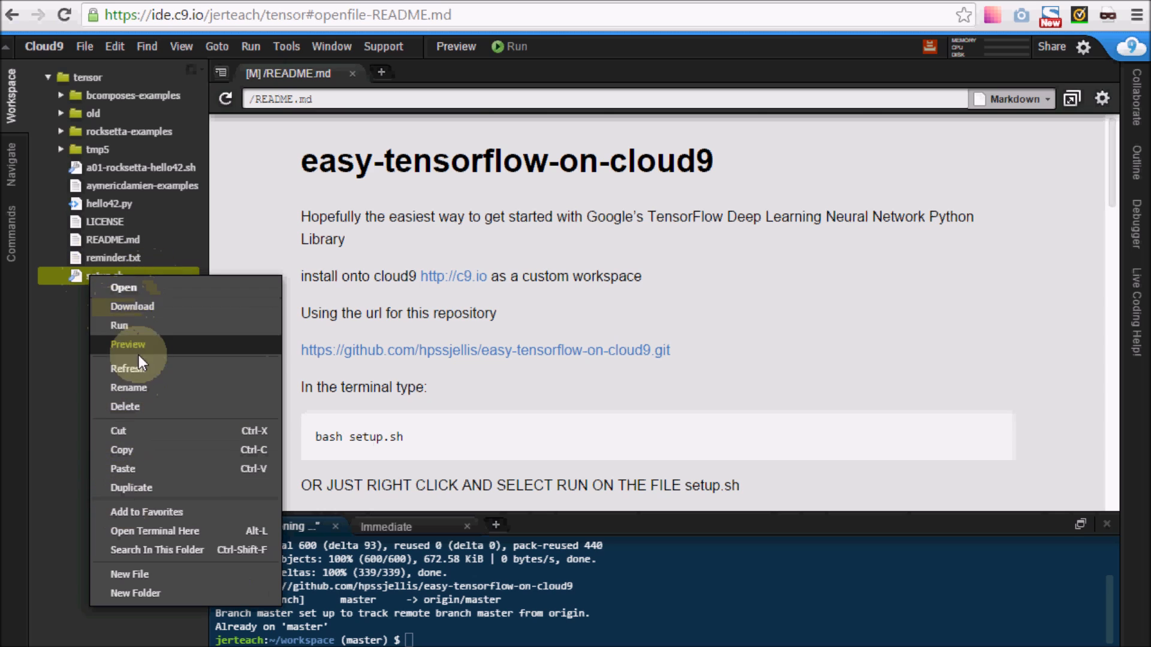
{"action": "left_click", "coordinate": [118, 325]}
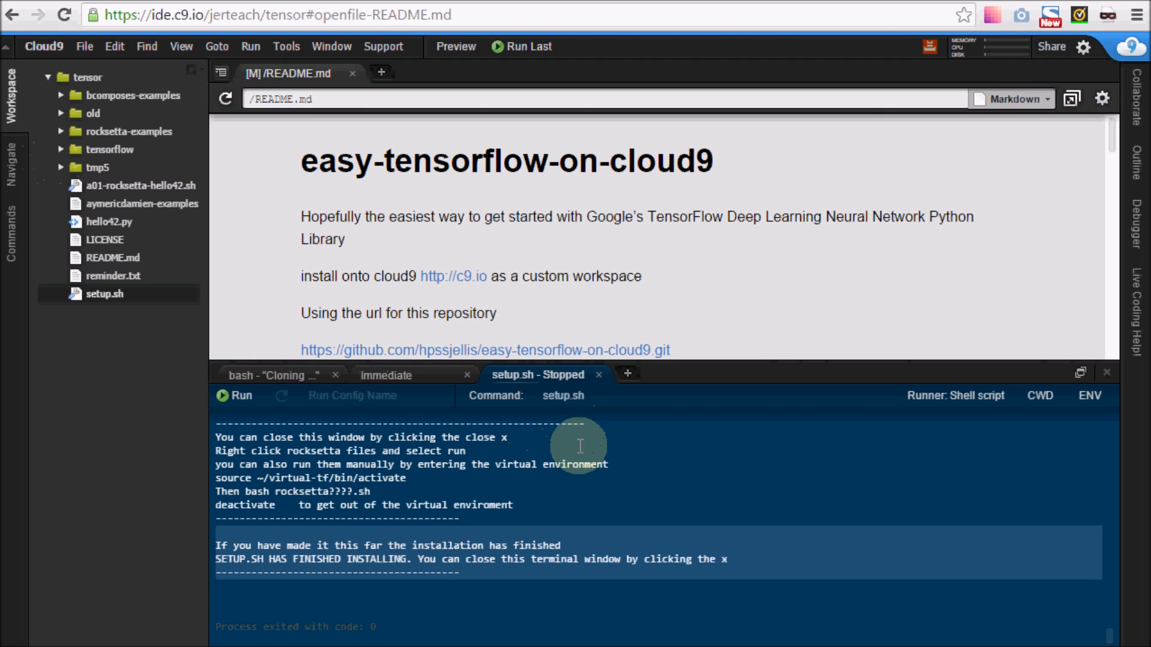
{"action": "mouse_move", "coordinate": [341, 455]}
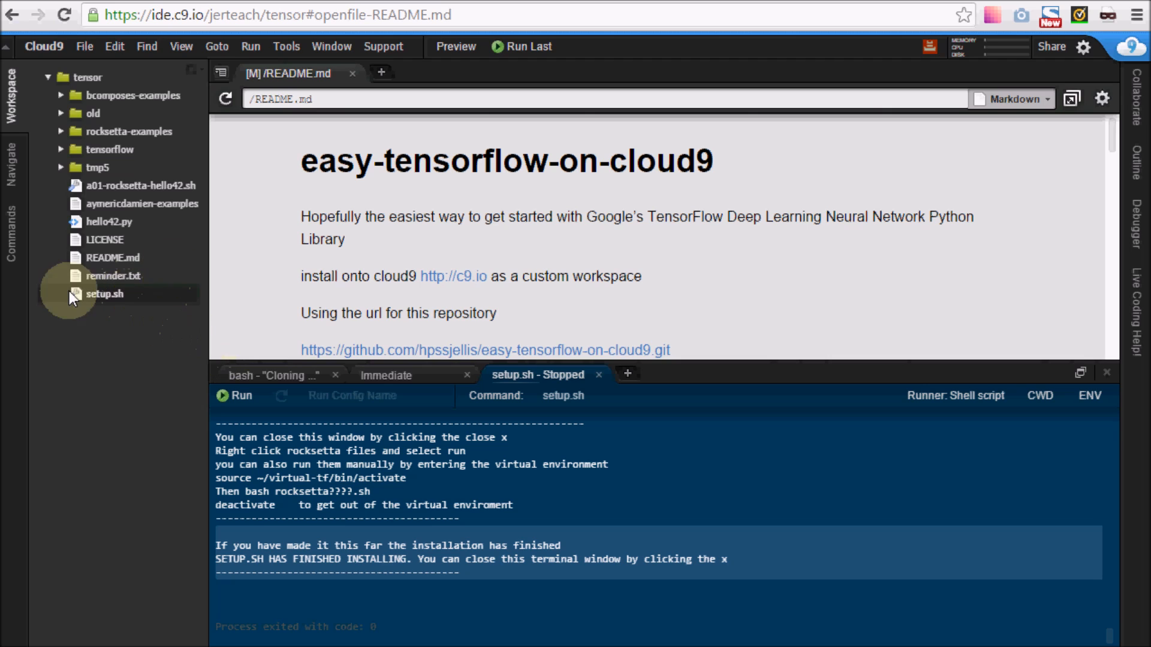
Close the setup.sh output and run a01-rocksetta-hello42.sh, printing 'Hello, TensorFlow!' and 42
{"action": "right_click", "coordinate": [104, 294]}
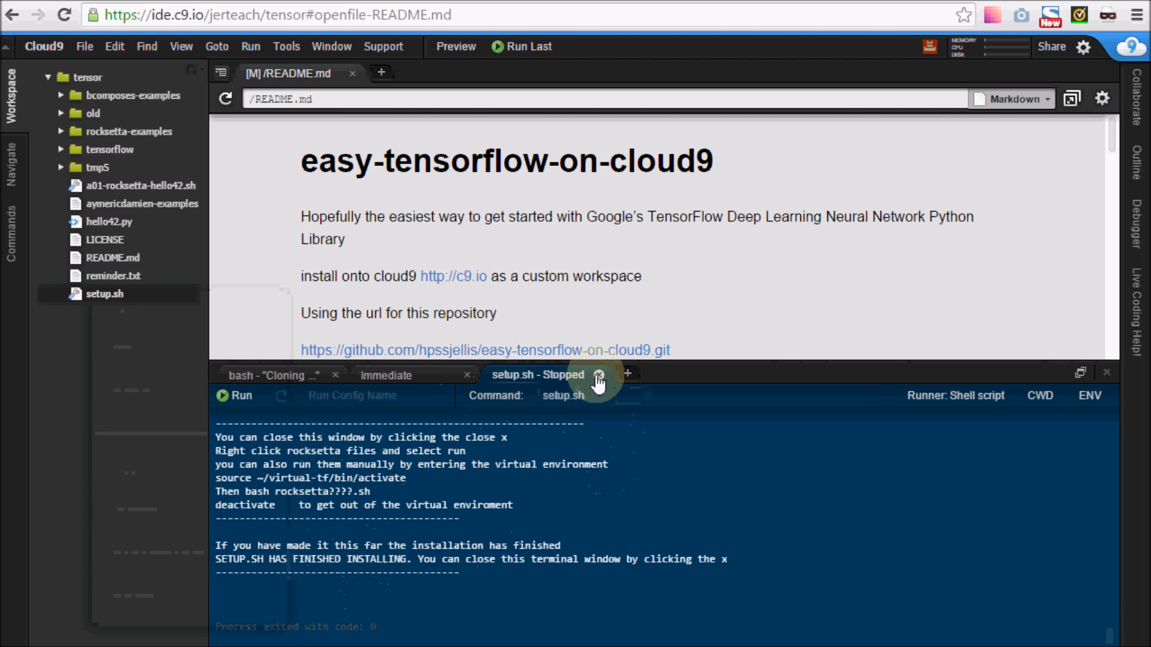
{"action": "left_click", "coordinate": [599, 376]}
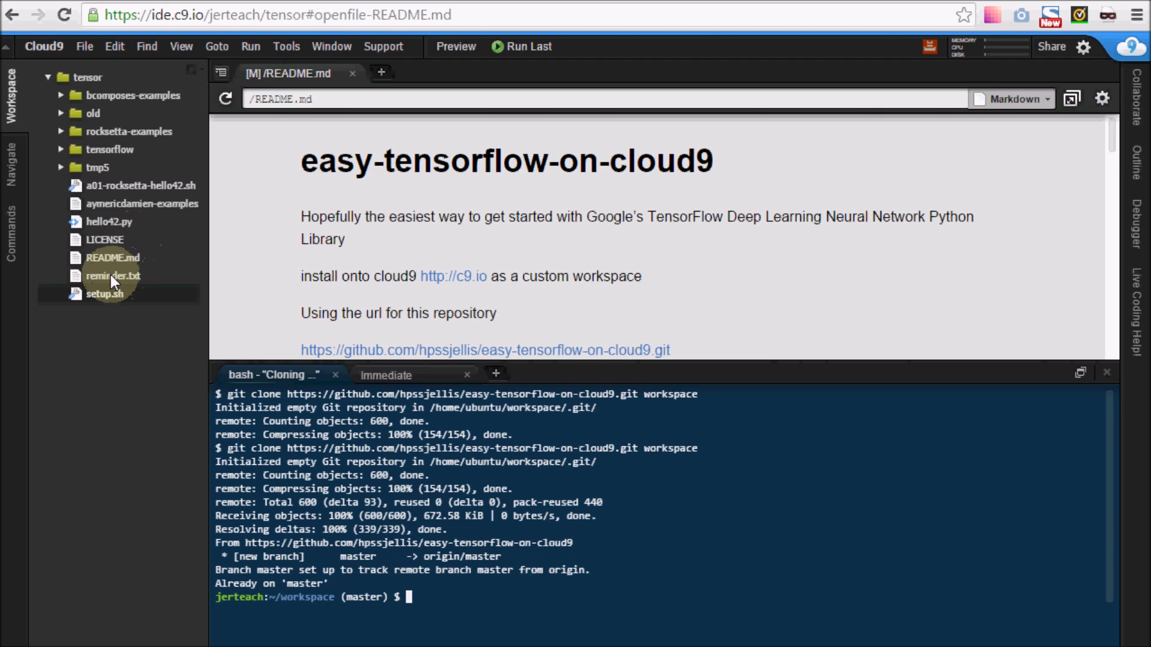
{"action": "mouse_move", "coordinate": [108, 190]}
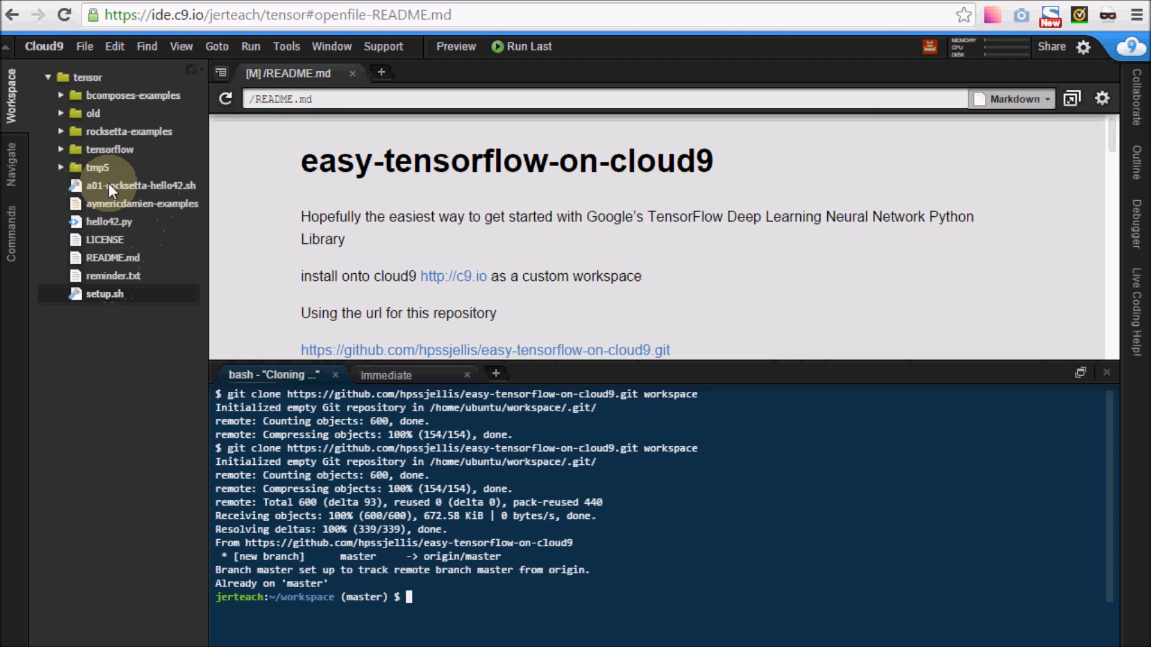
{"action": "right_click", "coordinate": [114, 185]}
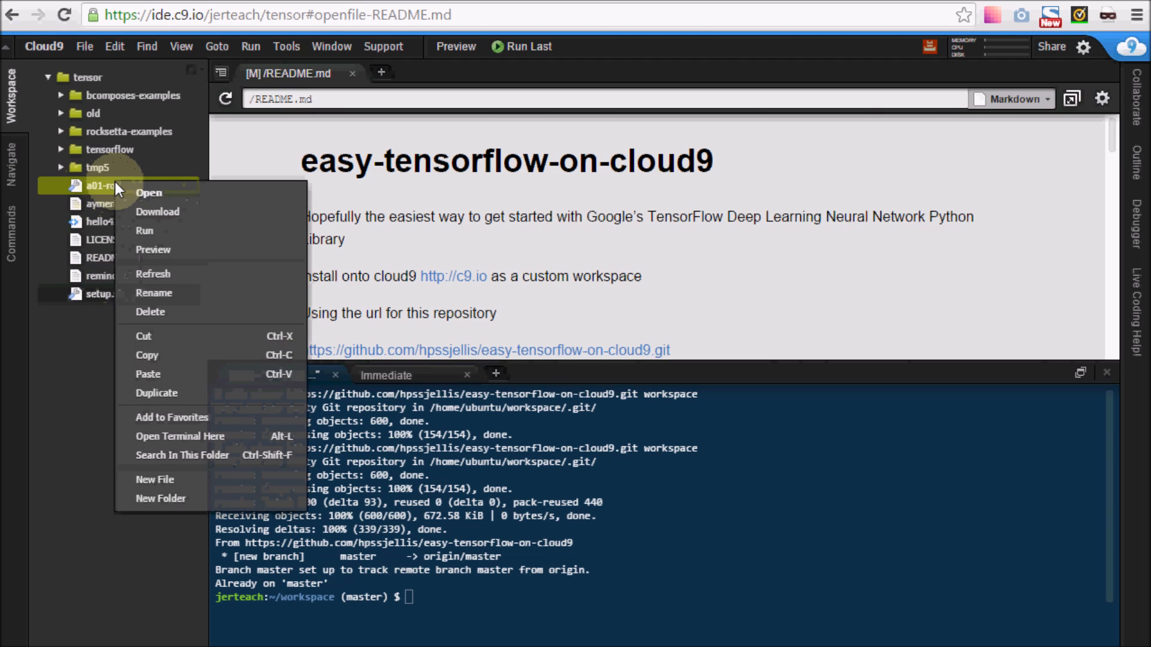
{"action": "left_click", "coordinate": [144, 230]}
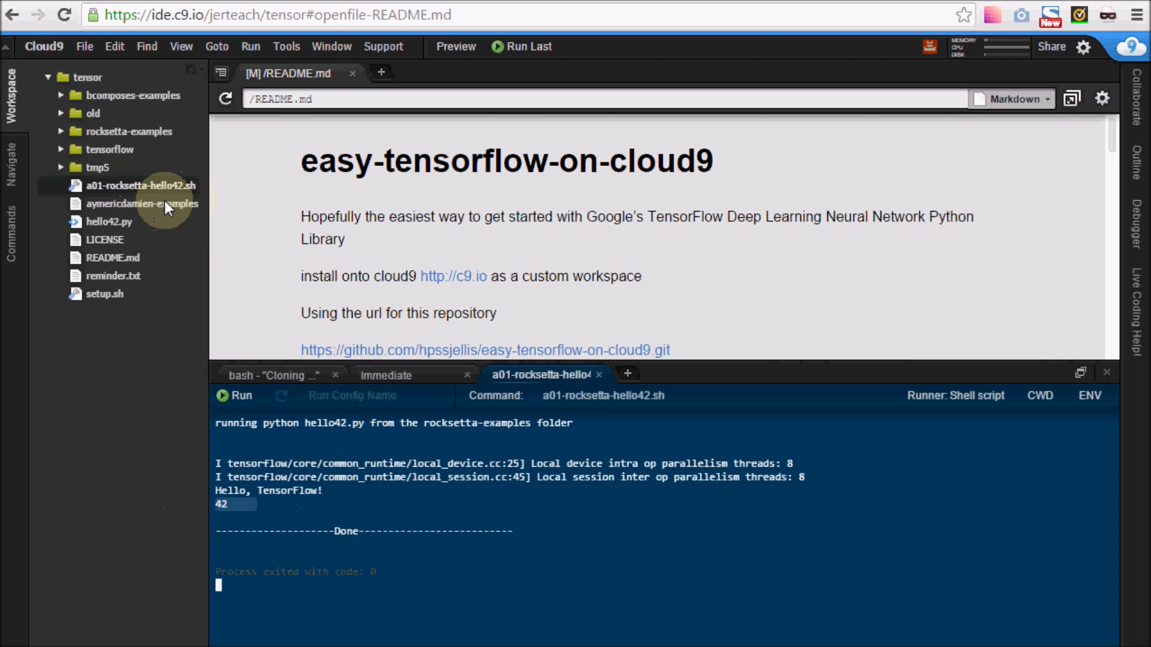
{"action": "mouse_move", "coordinate": [112, 229]}
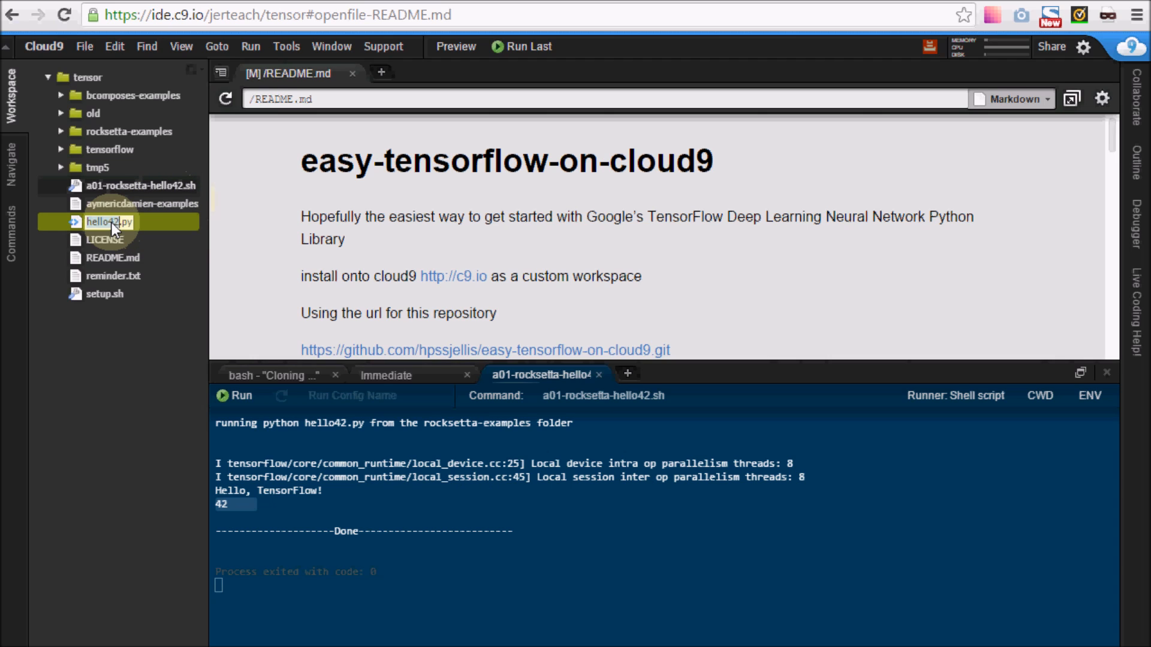
Open hello42.py, activate ~/virtual-tf, and run 'python hello42.py' in the terminal
{"action": "double_click", "coordinate": [110, 221]}
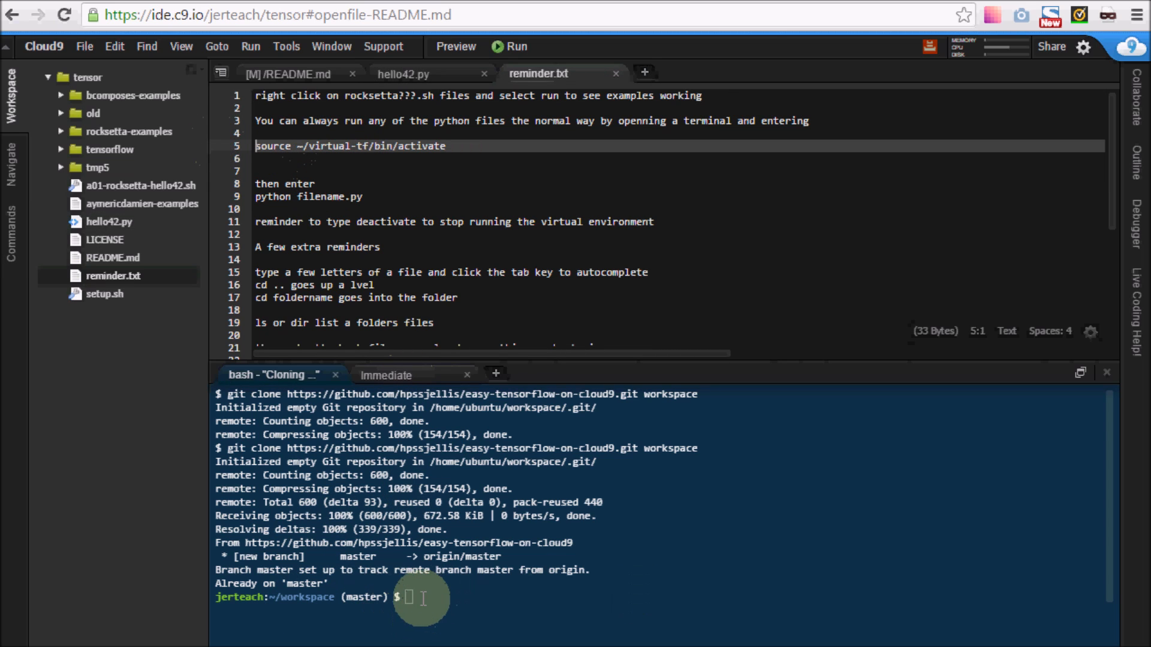
{"action": "type", "text": "source ~/virtual-tf/bin/activate"}
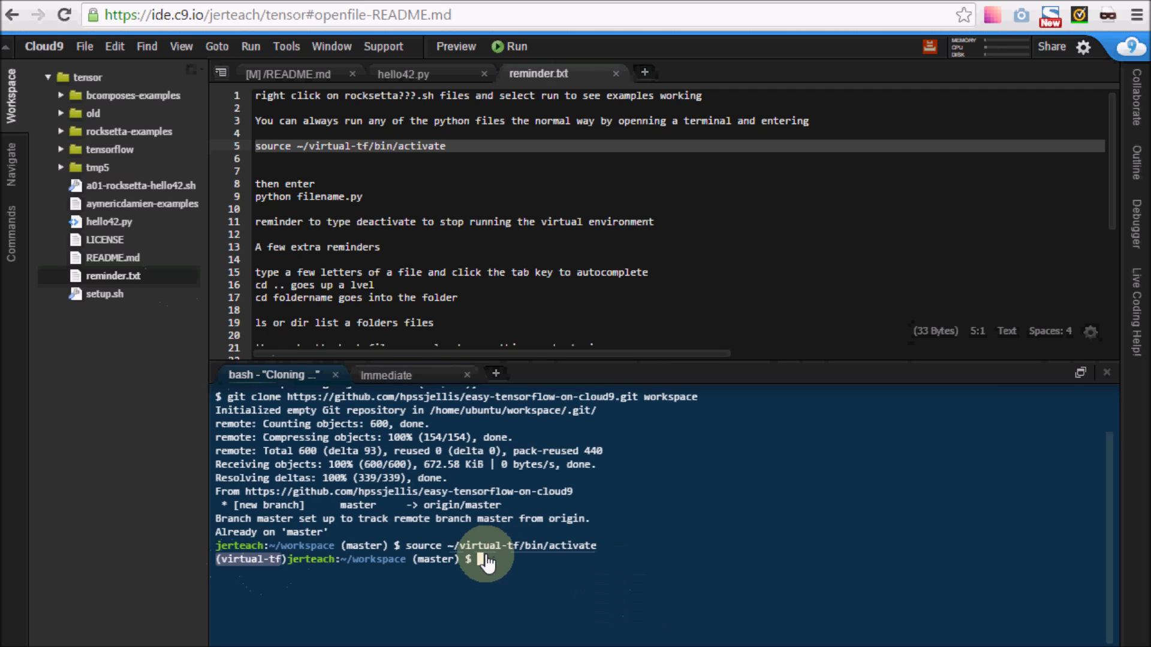
{"action": "type", "text": "ls"}
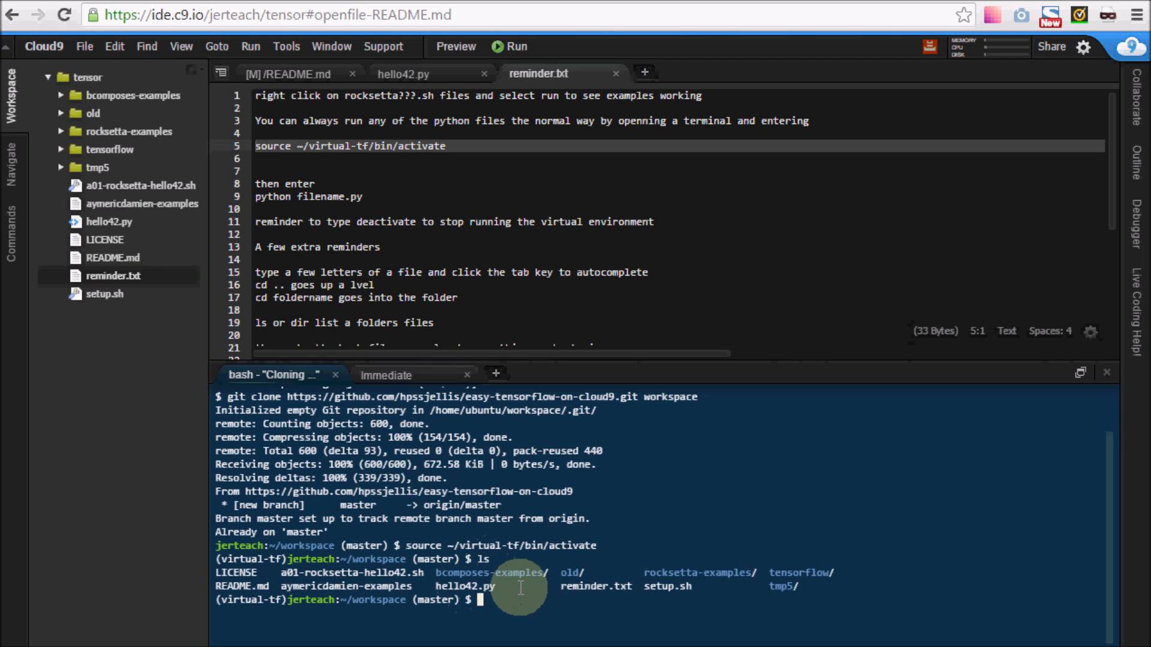
{"action": "type", "text": "python"}
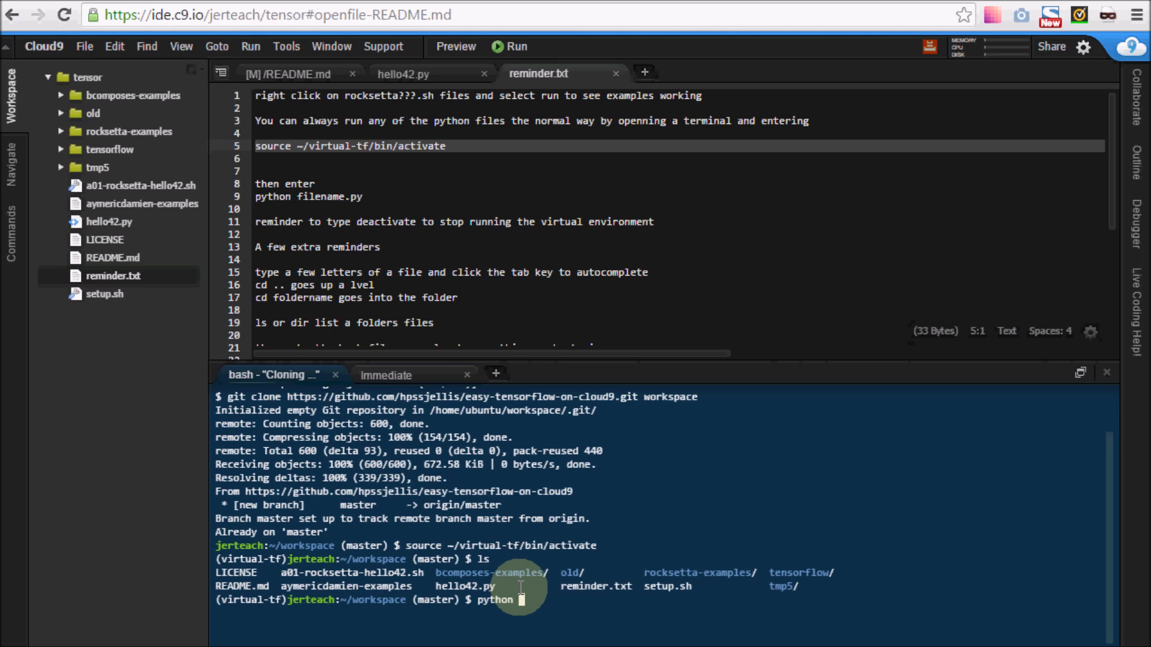
{"action": "type", "text": "hello"}
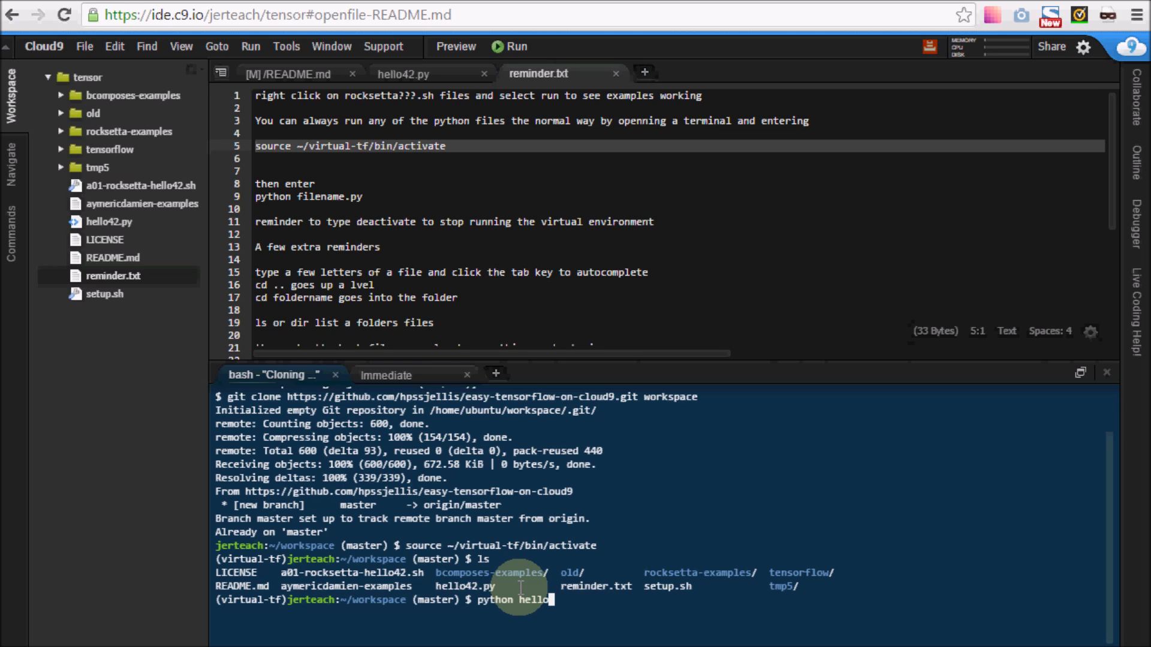
{"action": "type", "text": "42.py"}
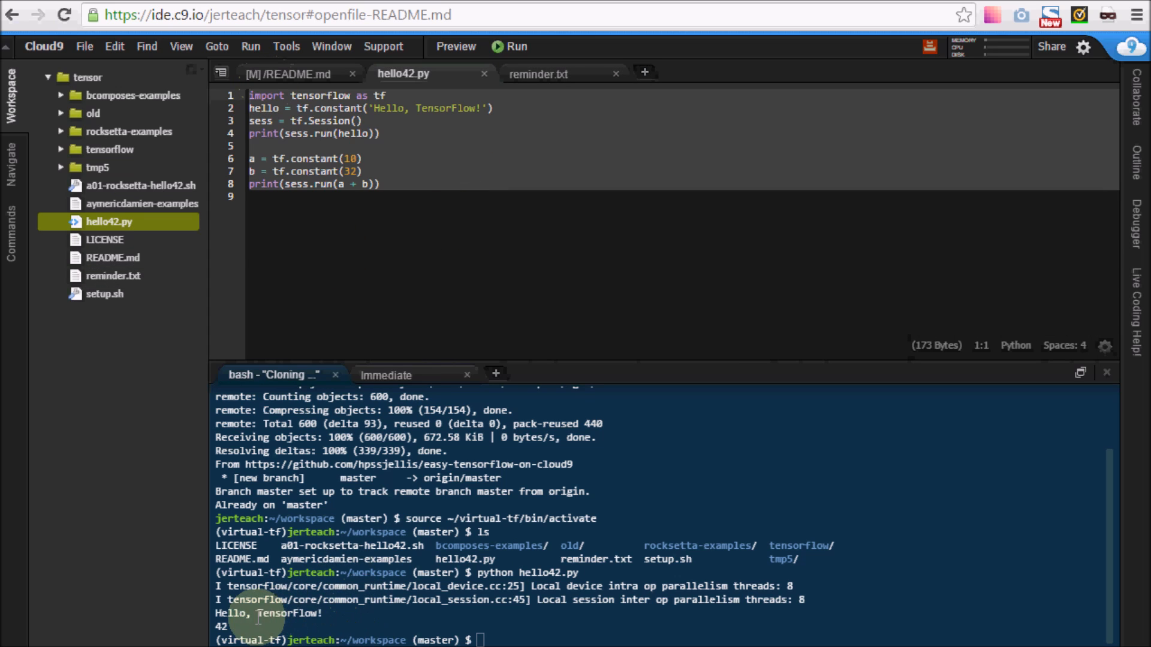
{"action": "mouse_move", "coordinate": [521, 81]}
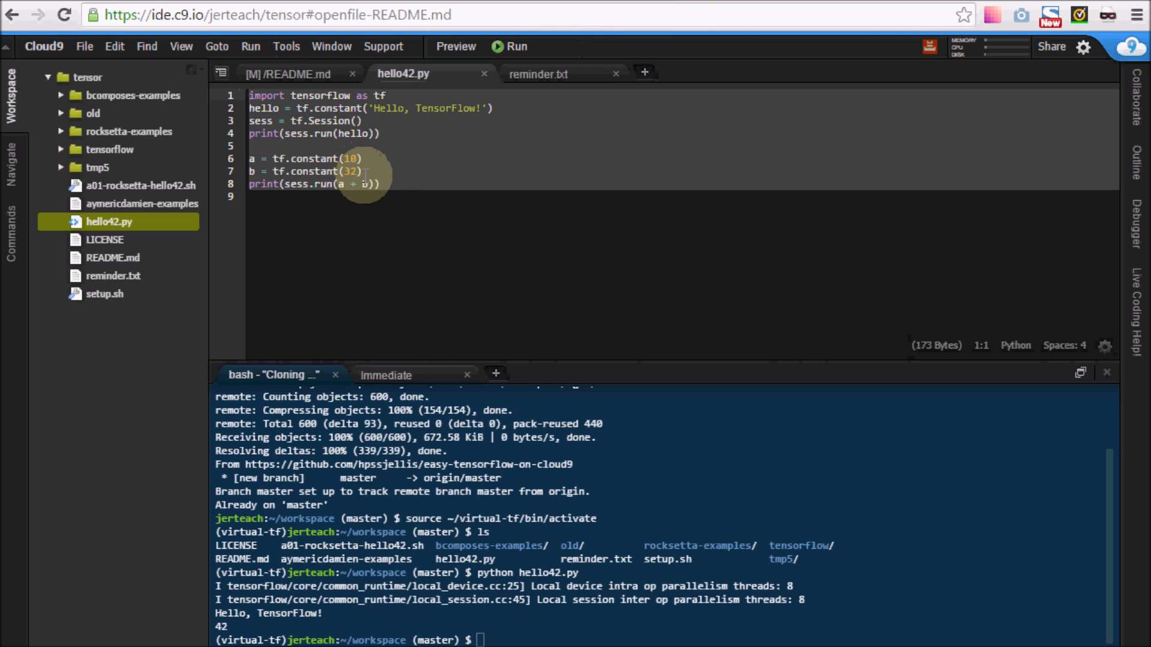
{"action": "mouse_move", "coordinate": [437, 243]}
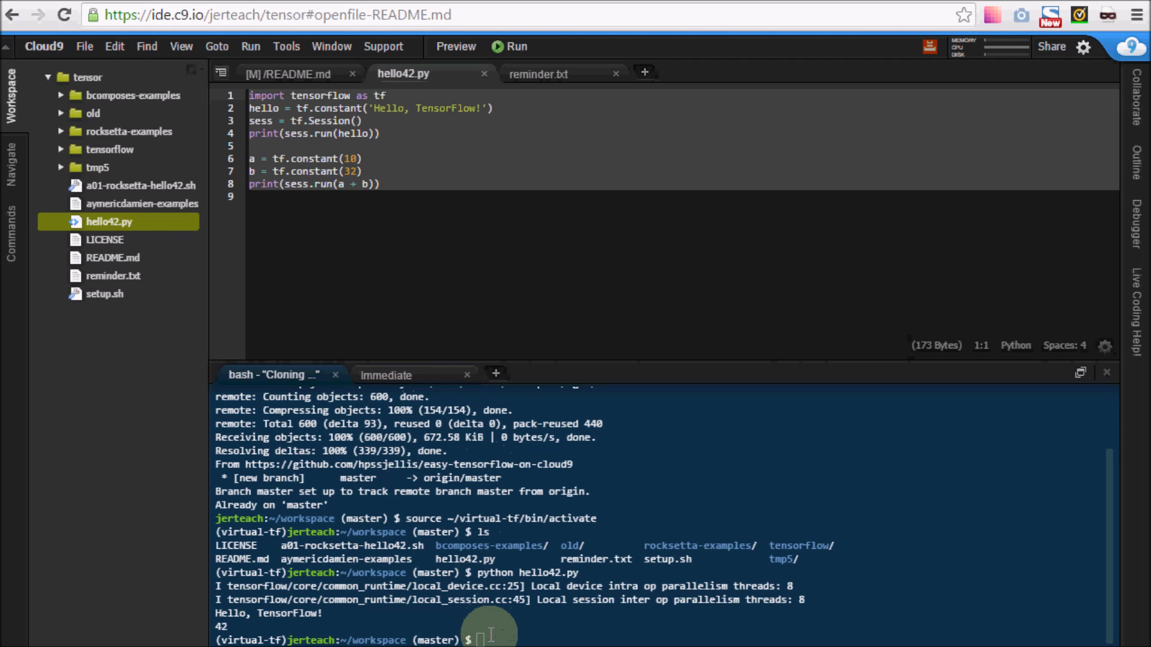
Deactivate the virtual environment and open good2d.py from rocksetta-examples
{"action": "type", "text": "deactivate"}
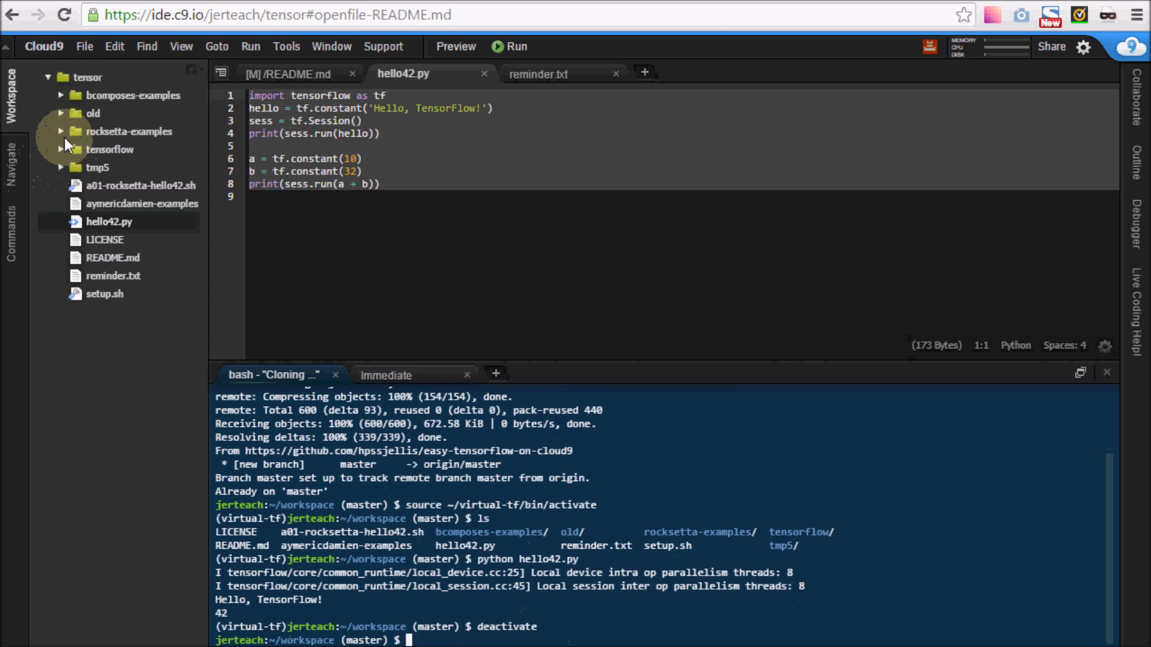
{"action": "left_click", "coordinate": [108, 222]}
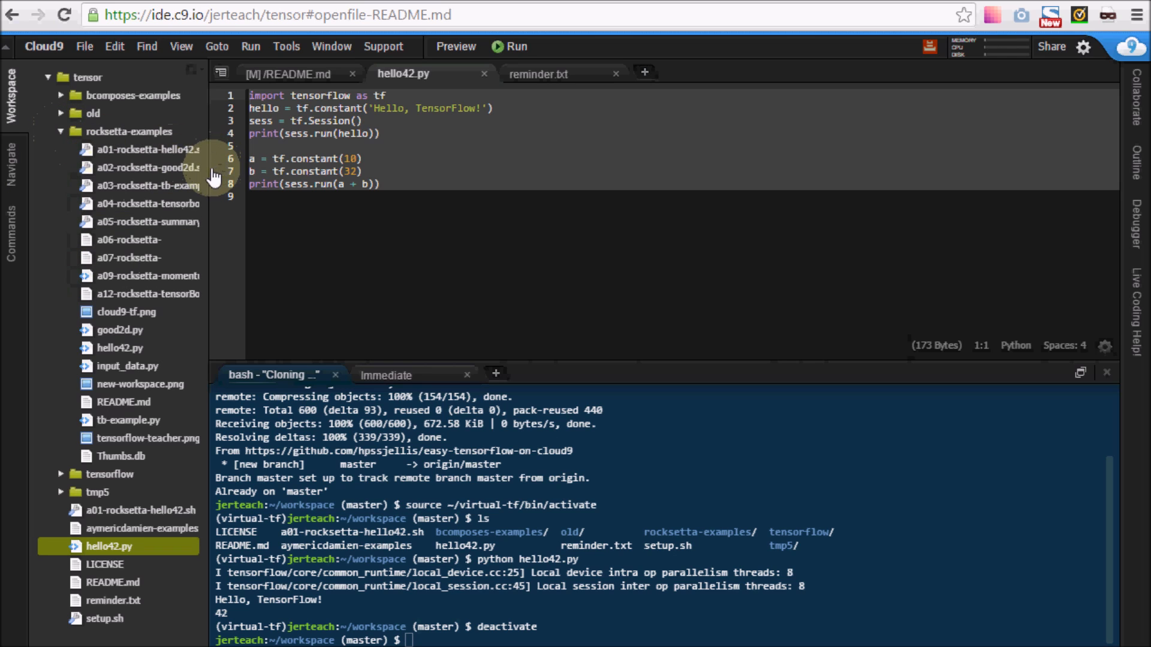
{"action": "left_click", "coordinate": [147, 150]}
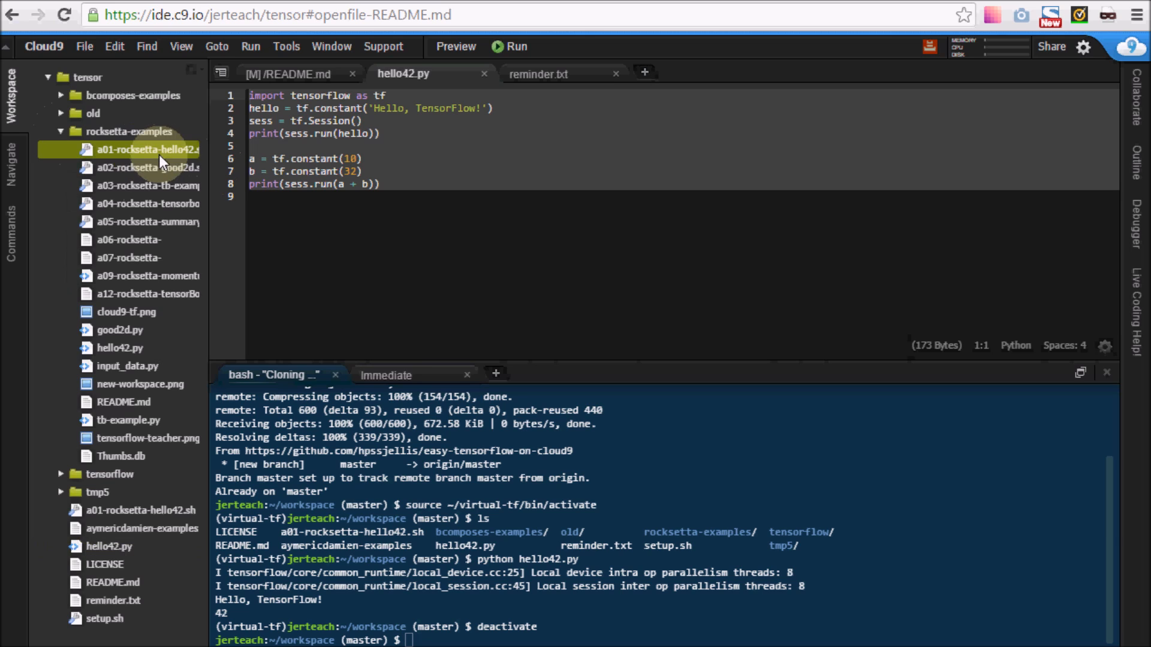
{"action": "mouse_move", "coordinate": [144, 174]}
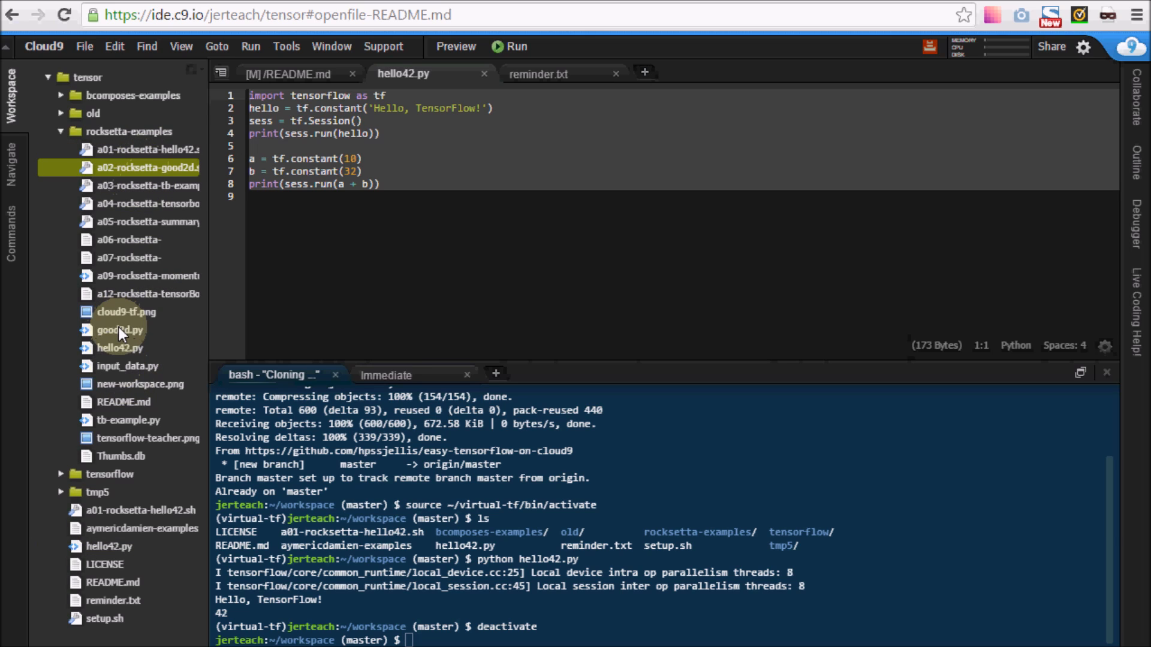
{"action": "left_click", "coordinate": [120, 330]}
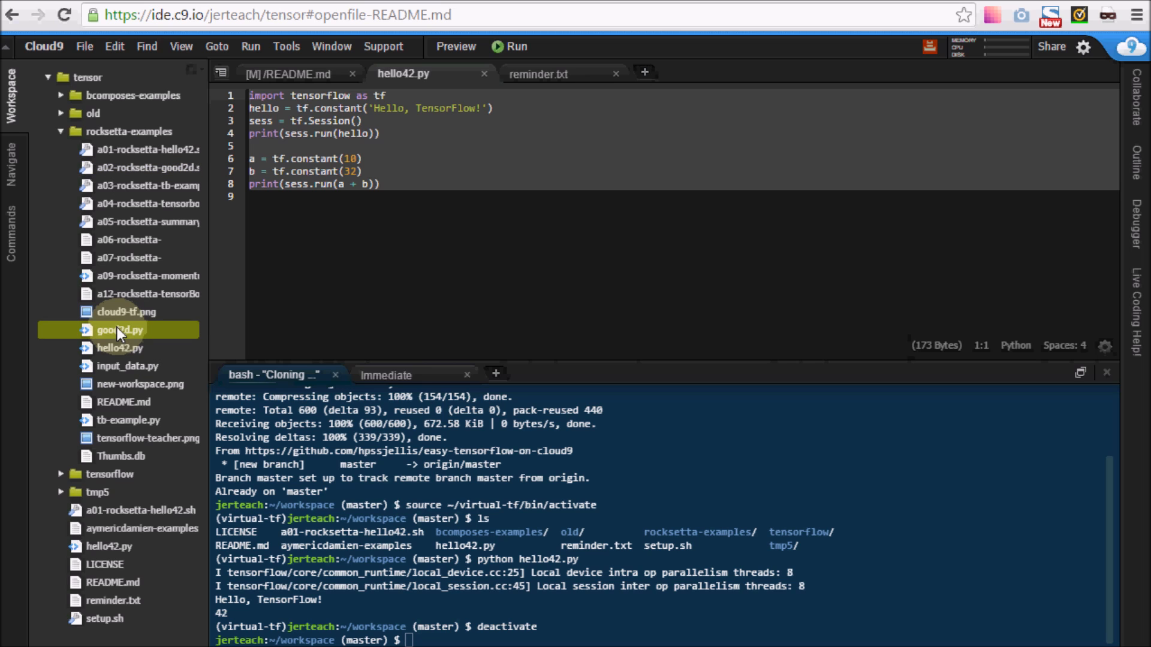
{"action": "double_click", "coordinate": [118, 330]}
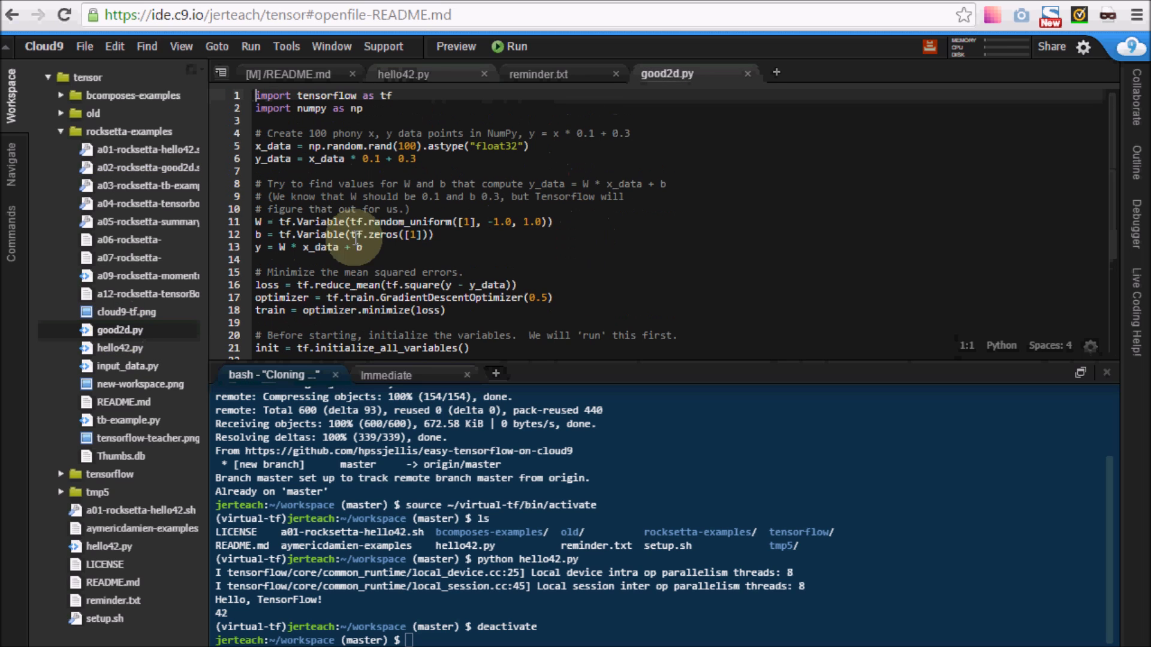
Run a02-rocksetta-good2d.sh until it converges near 0.1 and 0.3
{"action": "right_click", "coordinate": [140, 167]}
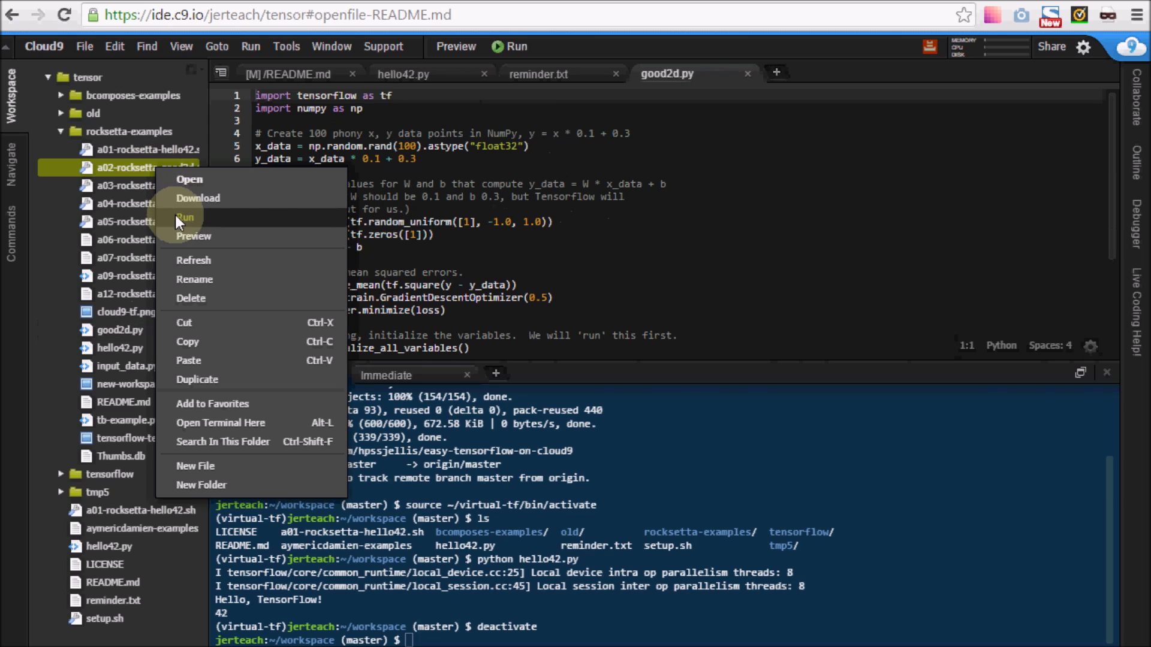
{"action": "left_click", "coordinate": [186, 217]}
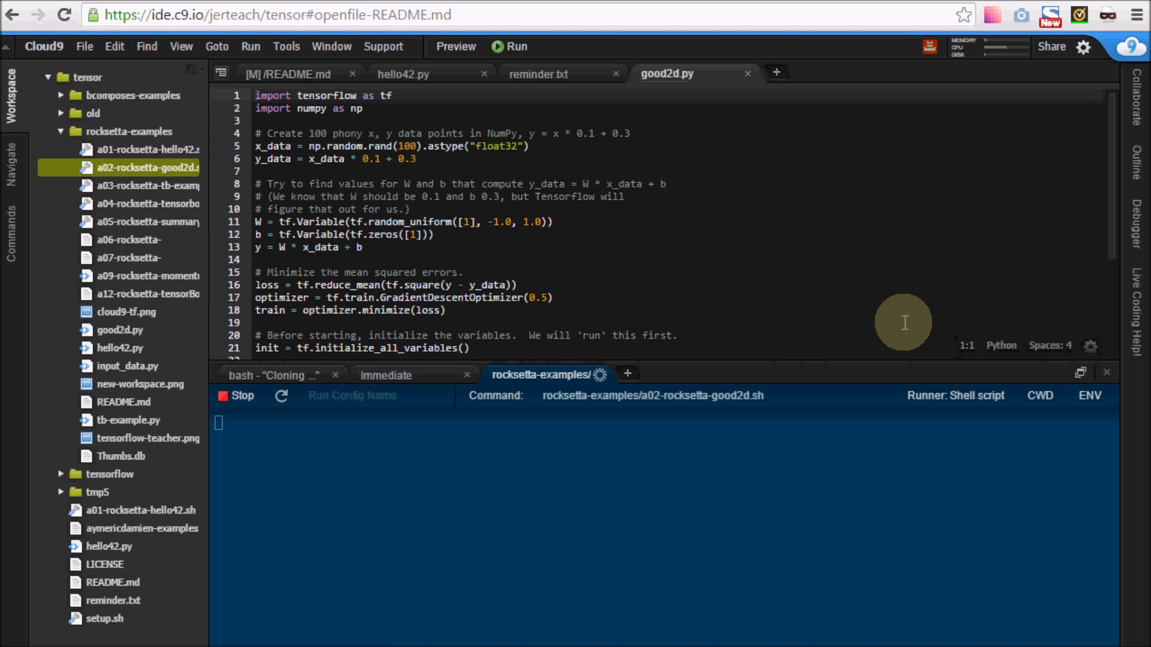
{"action": "left_click", "coordinate": [509, 46]}
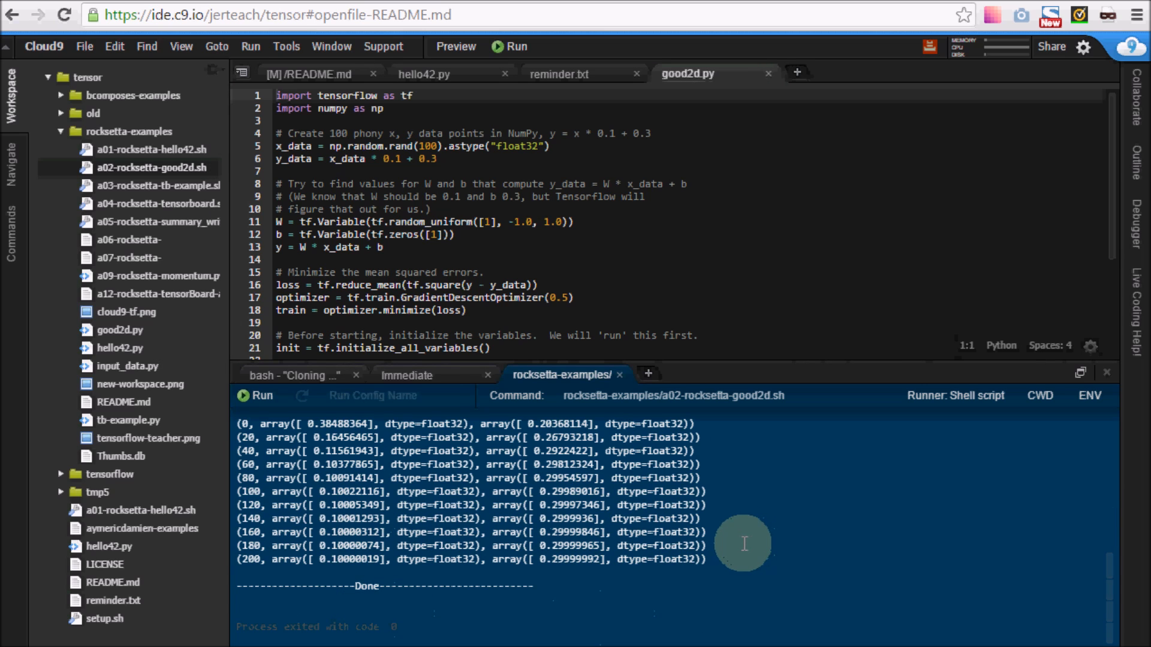
{"action": "mouse_move", "coordinate": [143, 192]}
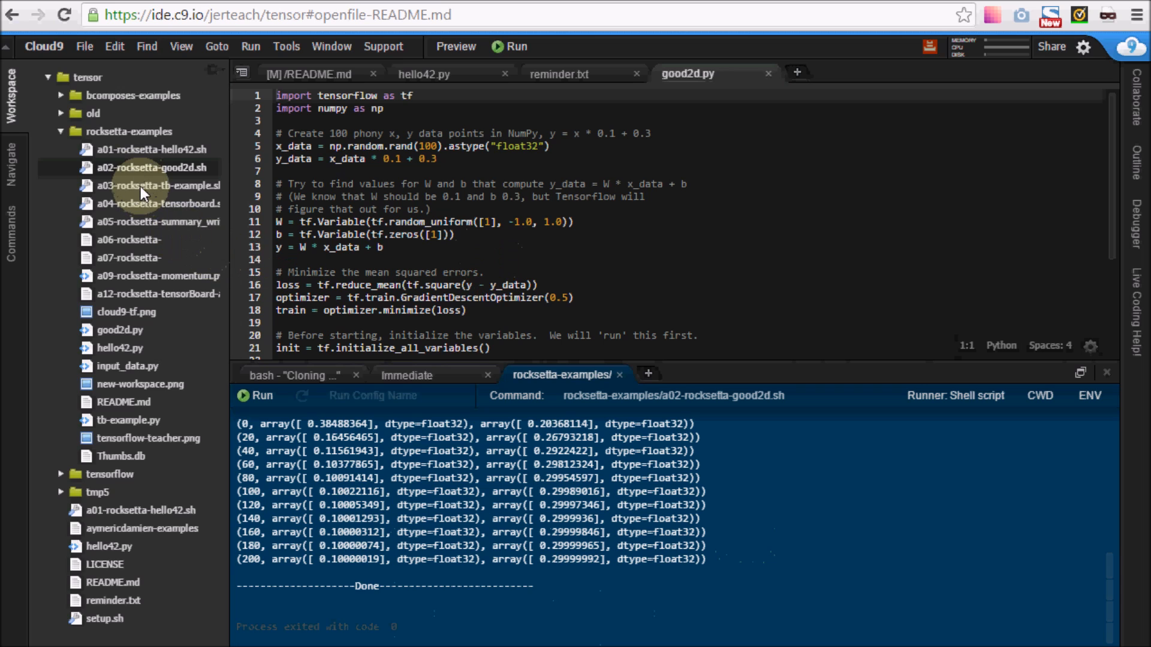
Run a03-rocksetta-tb-example.sh, then a04-rocksetta-tensorboard.sh to start TensorBoard on port 8080
{"action": "right_click", "coordinate": [151, 186]}
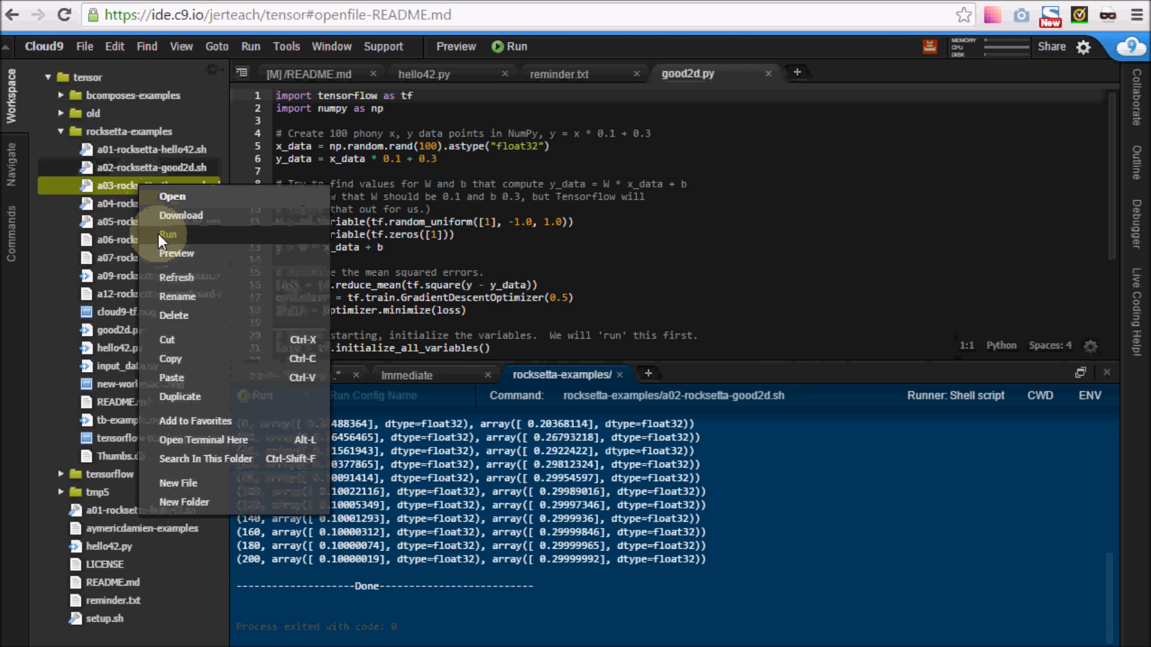
{"action": "left_click", "coordinate": [168, 235]}
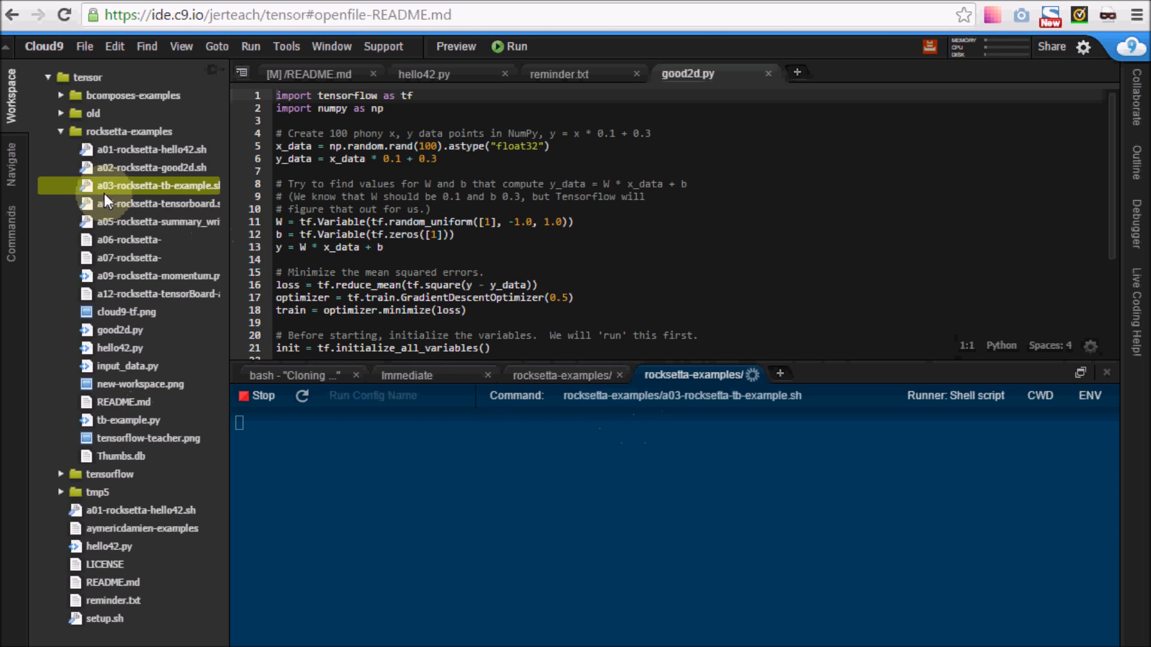
{"action": "right_click", "coordinate": [136, 203]}
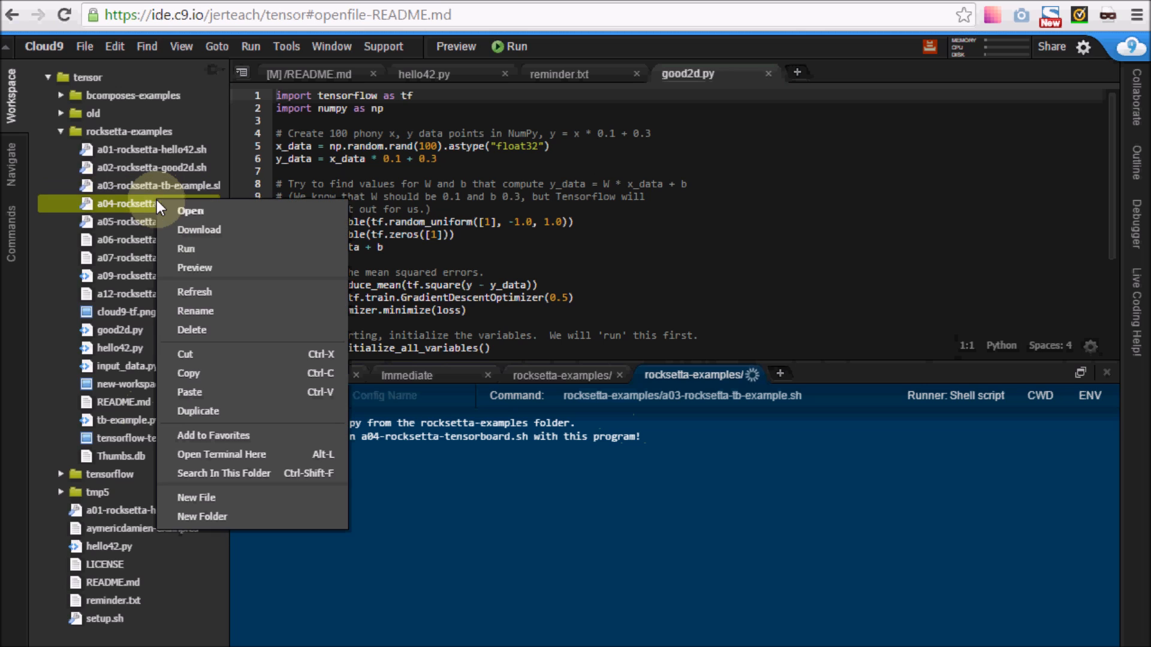
{"action": "left_click", "coordinate": [186, 248]}
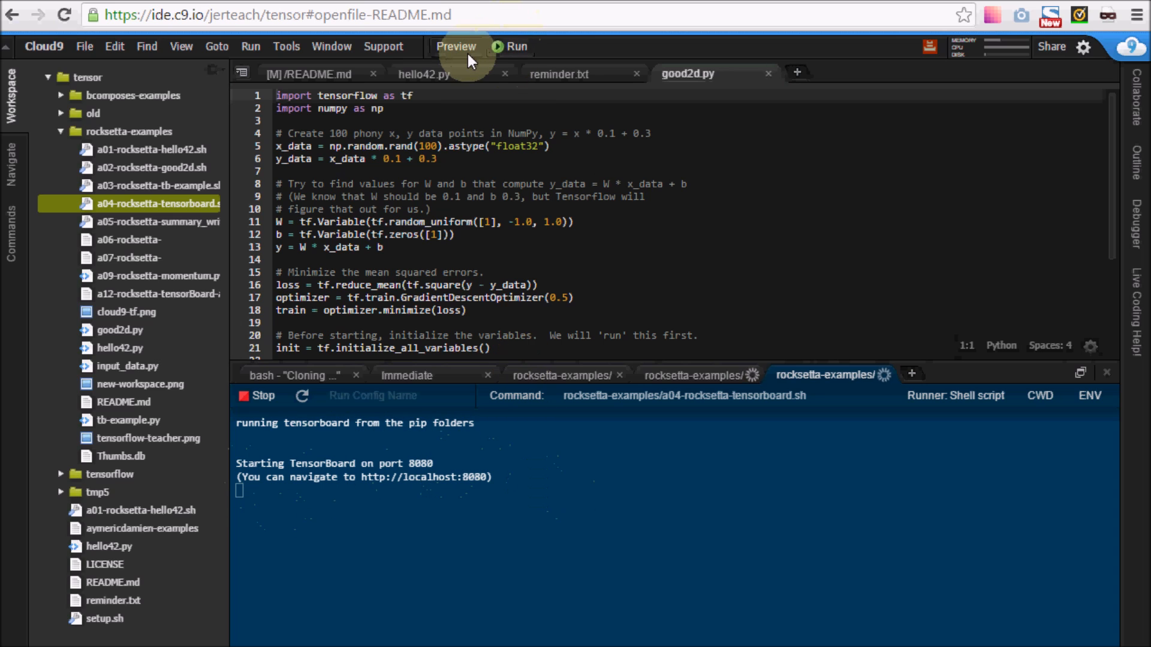
Preview the running TensorBoard application and pop it out into a separate tab
{"action": "left_click", "coordinate": [455, 46]}
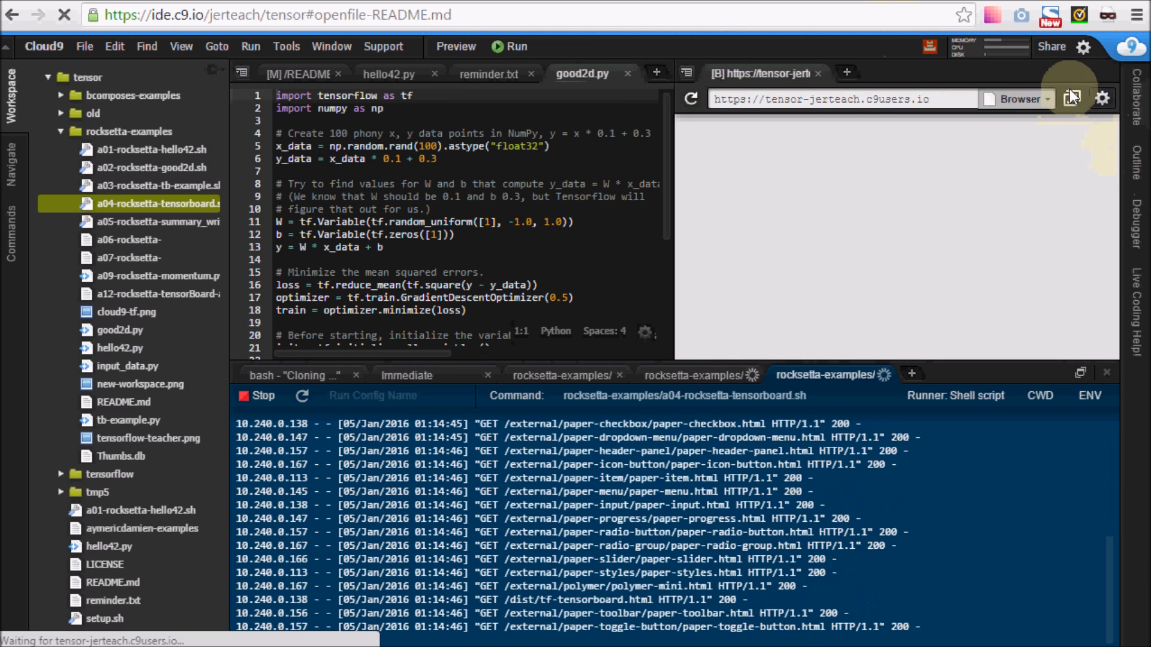
{"action": "left_click", "coordinate": [1073, 98]}
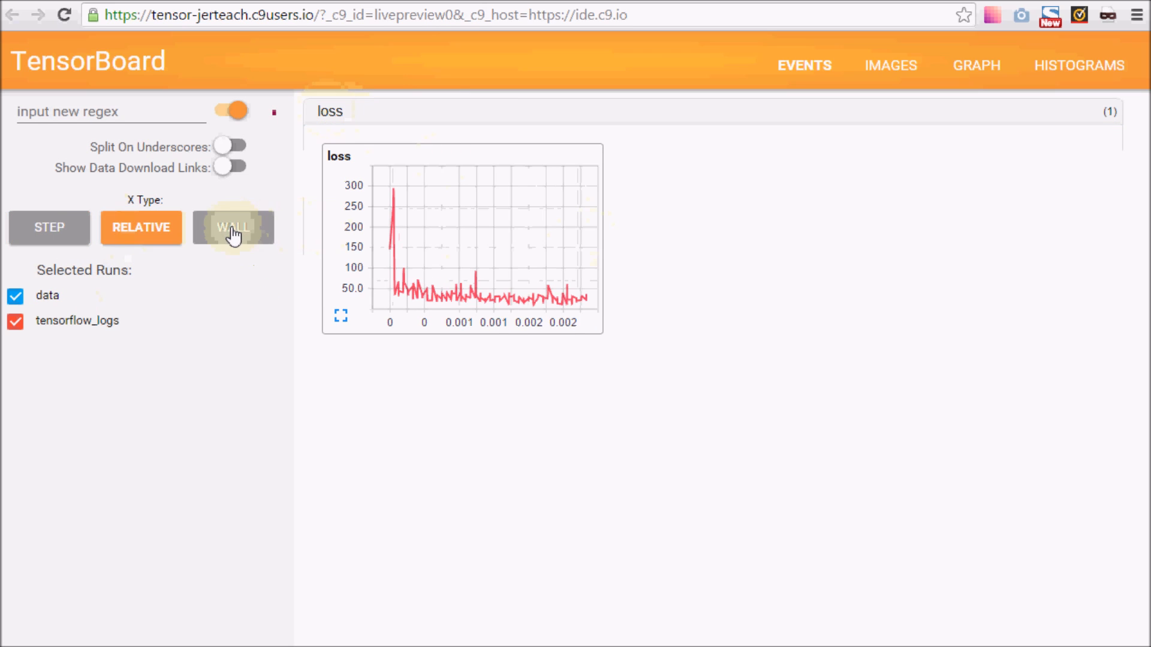
Plot the loss chart against WALL time and view the model's computation GRAPH
{"action": "left_click", "coordinate": [232, 228]}
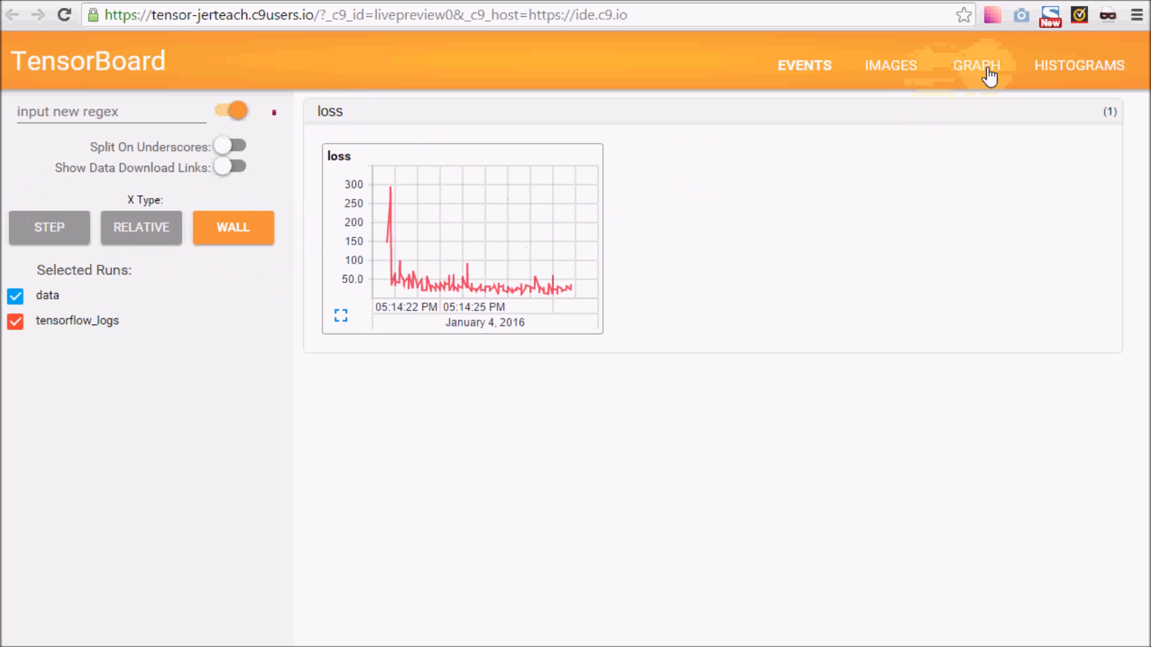
{"action": "mouse_move", "coordinate": [973, 69]}
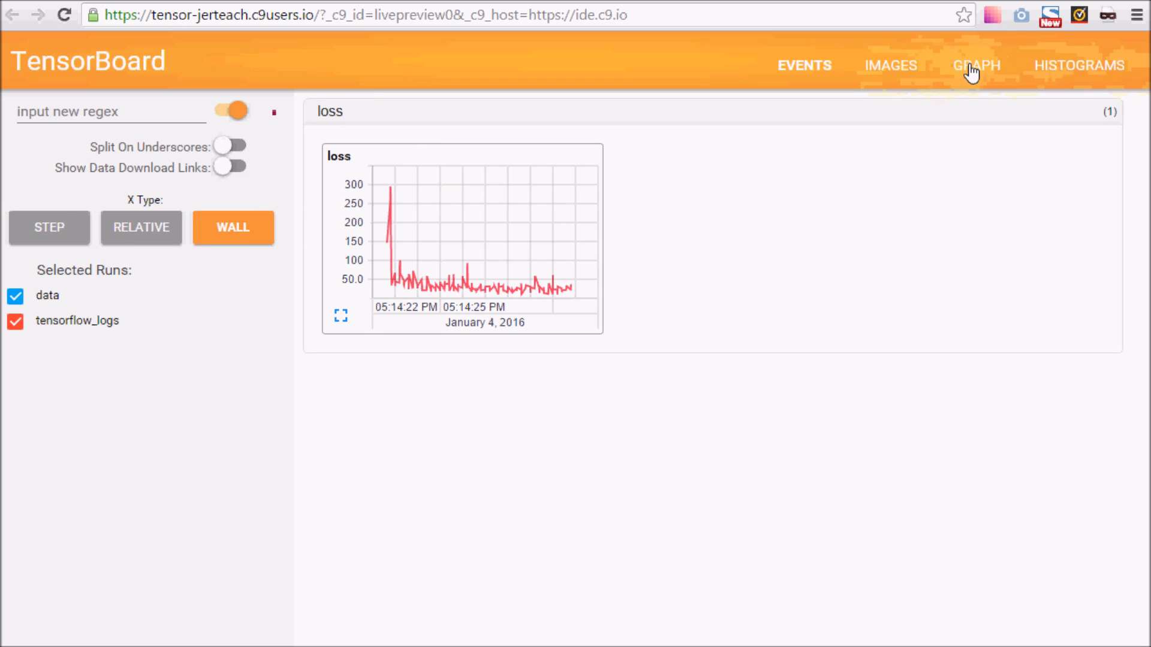
{"action": "left_click", "coordinate": [977, 65]}
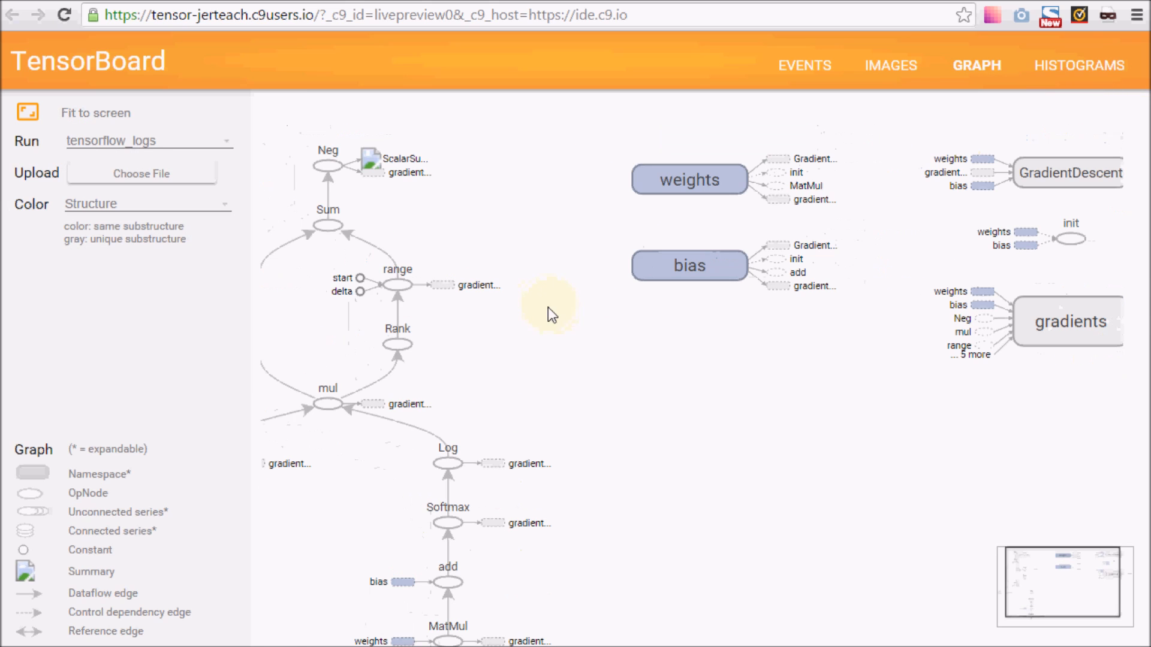
{"action": "left_click", "coordinate": [399, 285]}
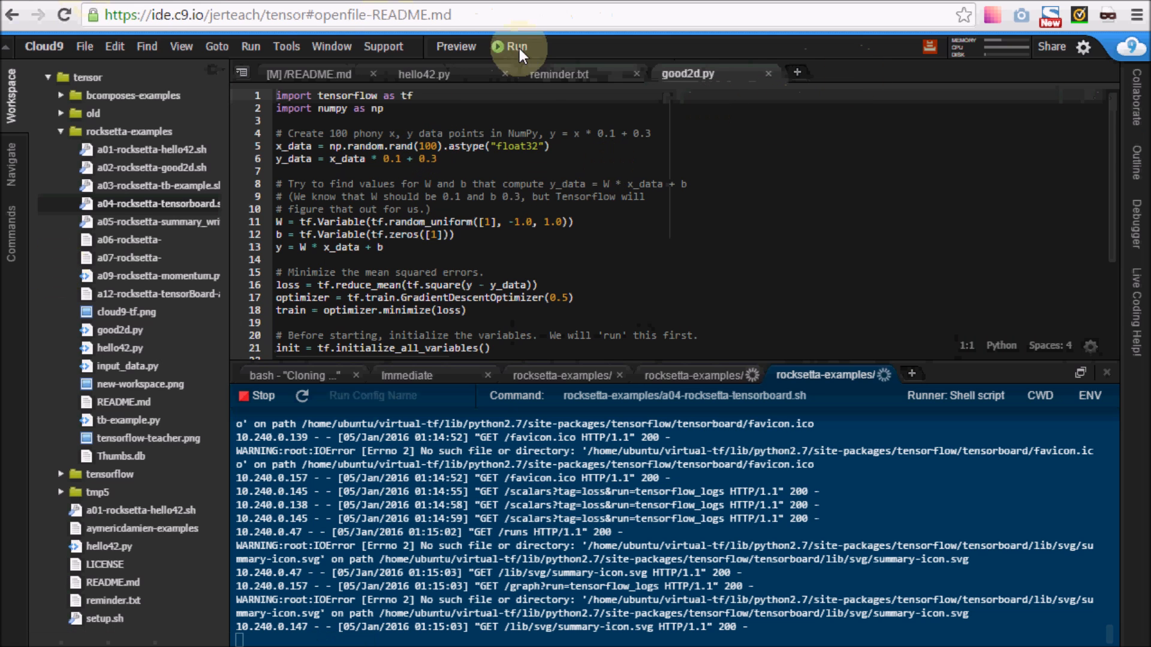
{"action": "mouse_move", "coordinate": [545, 259]}
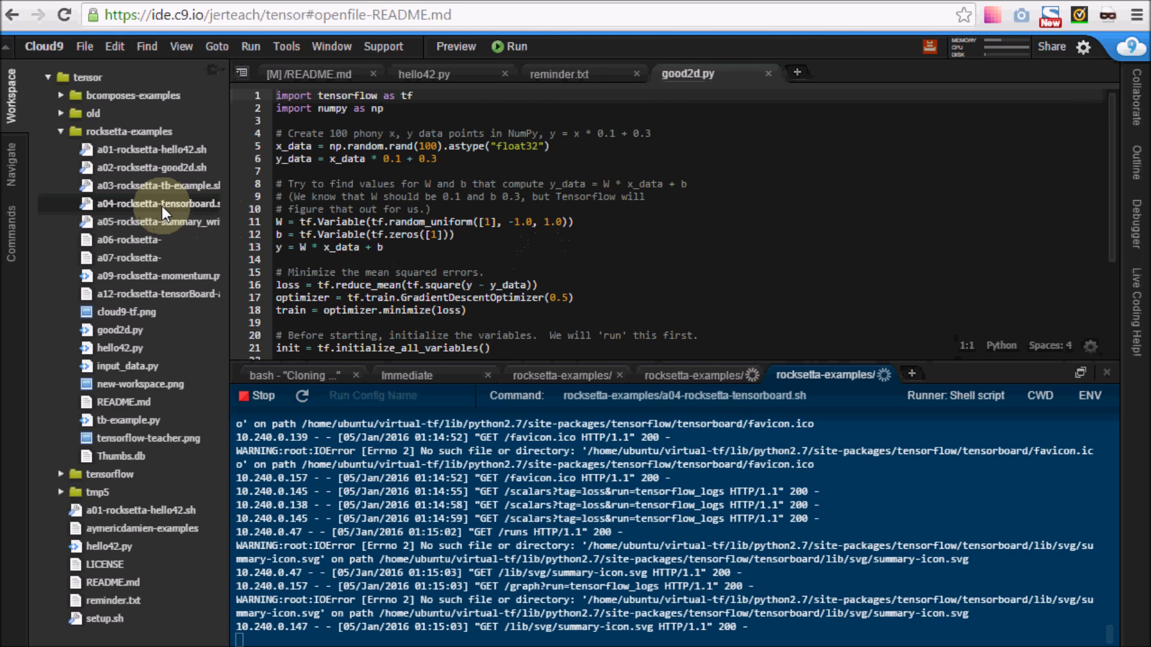
Open a04-rocksetta-tensorboard.sh and tb-example.py in editor tabs
{"action": "double_click", "coordinate": [157, 185]}
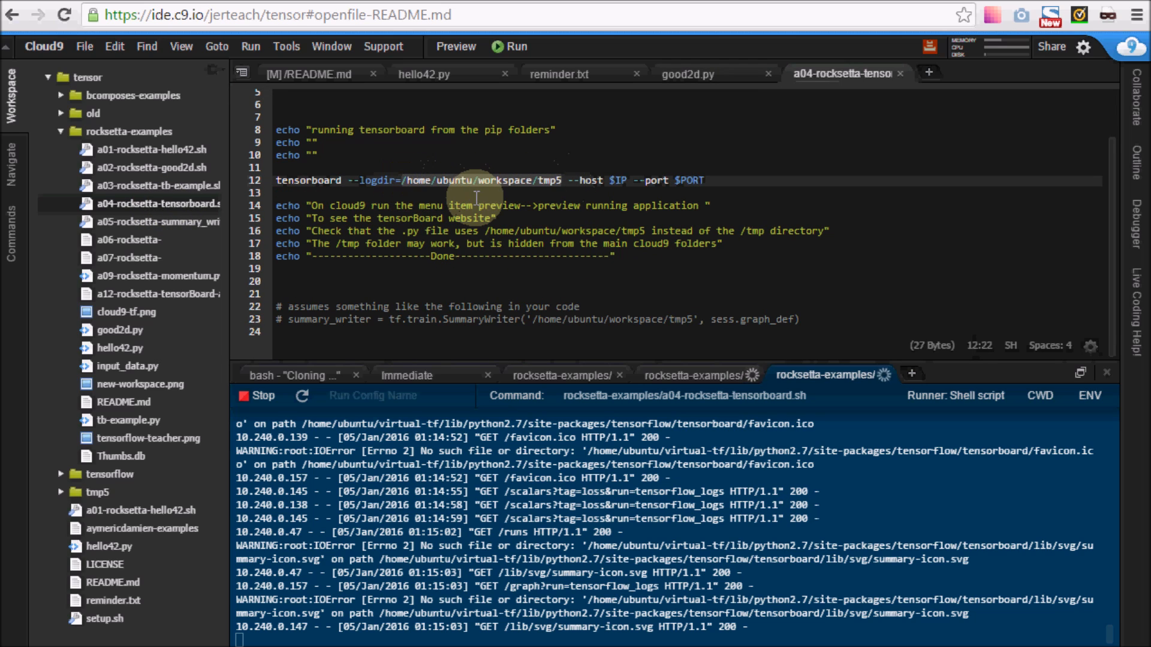
{"action": "mouse_move", "coordinate": [140, 428]}
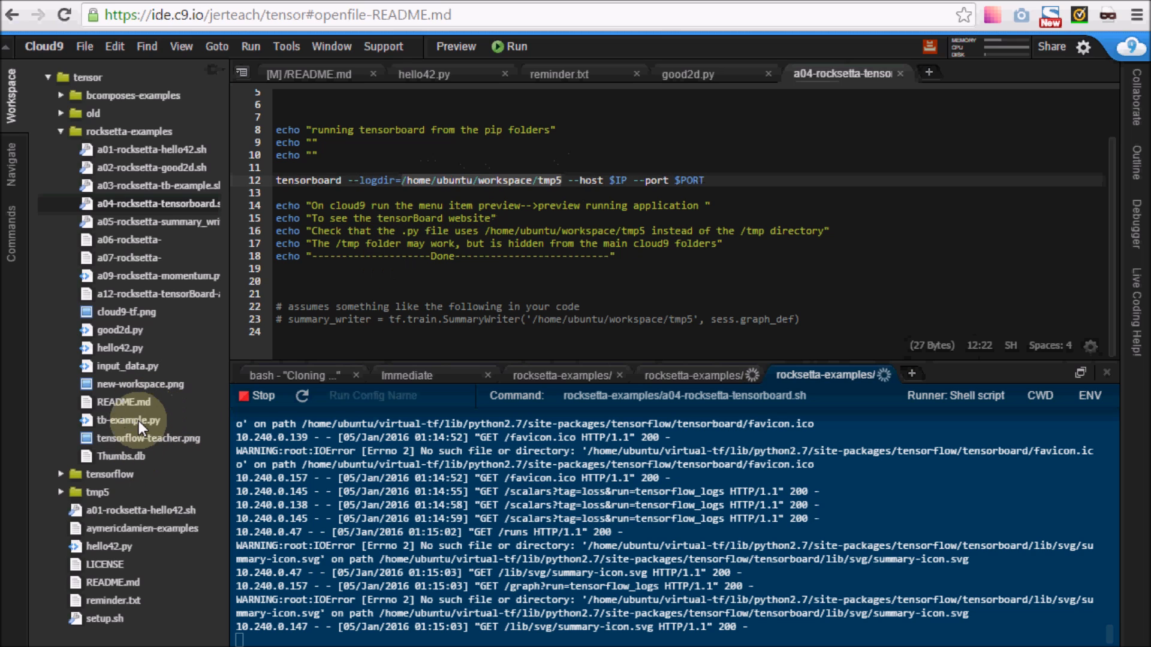
{"action": "double_click", "coordinate": [128, 420]}
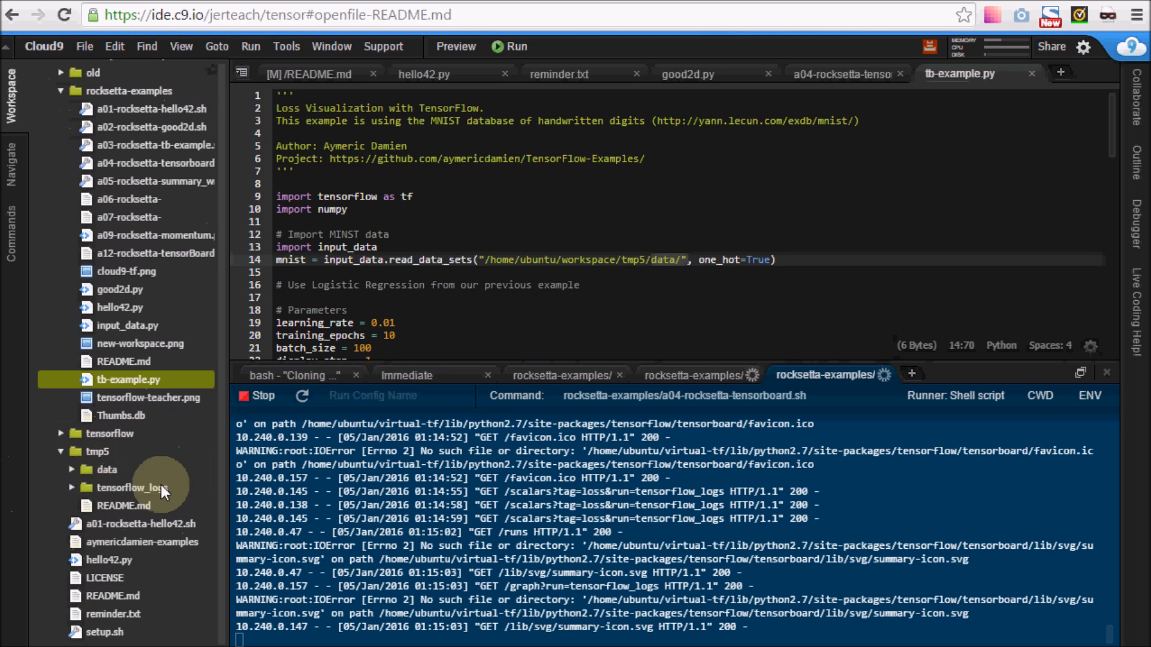
{"action": "mouse_move", "coordinate": [121, 481]}
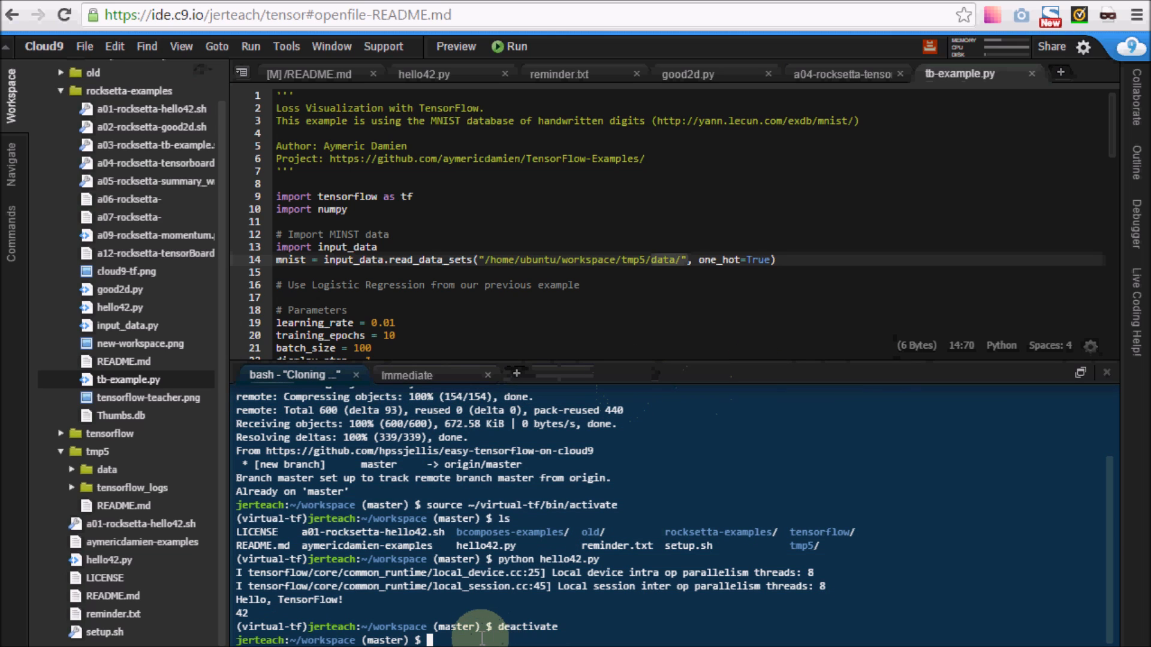
Move the bash terminal into /tmp with 'cd /tmp' and list its contents with dir
{"action": "type", "text": "cd"}
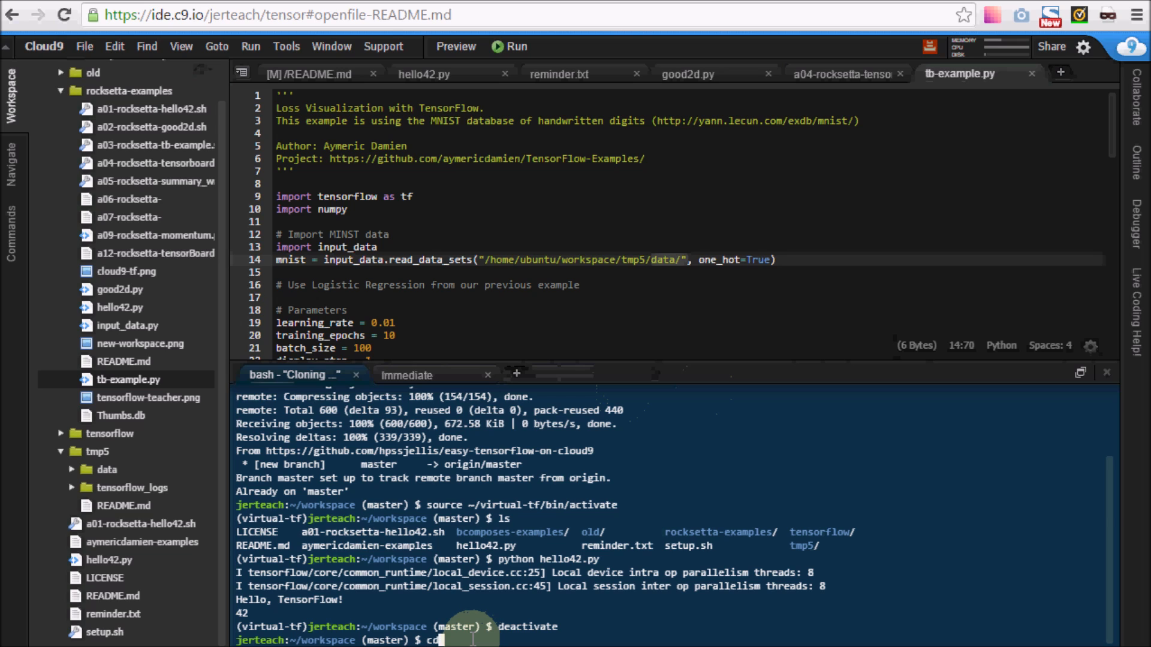
{"action": "type", "text": "/tmp"}
{"action": "type", "text": "dir"}
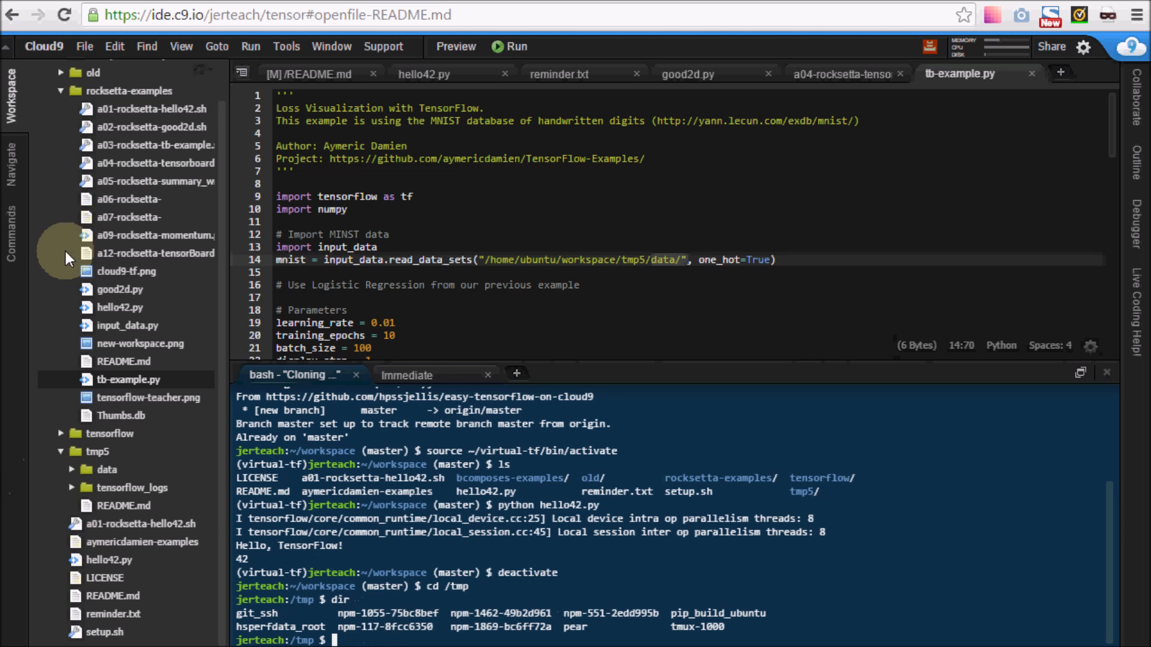
{"action": "mouse_move", "coordinate": [195, 294]}
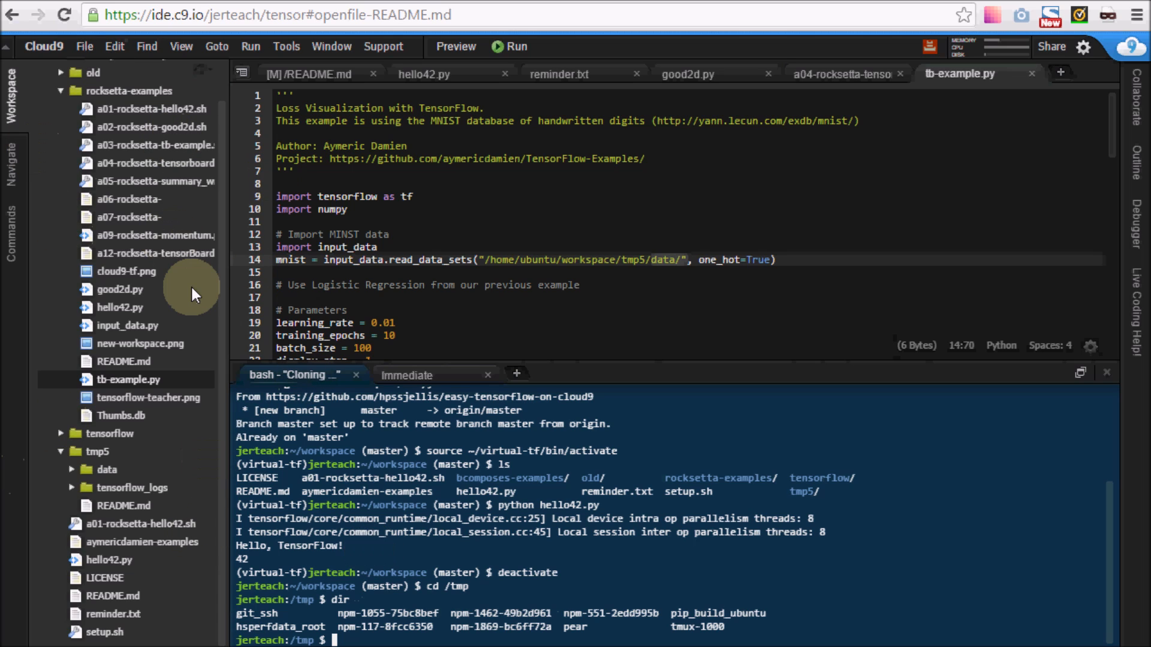
{"action": "mouse_move", "coordinate": [712, 259]}
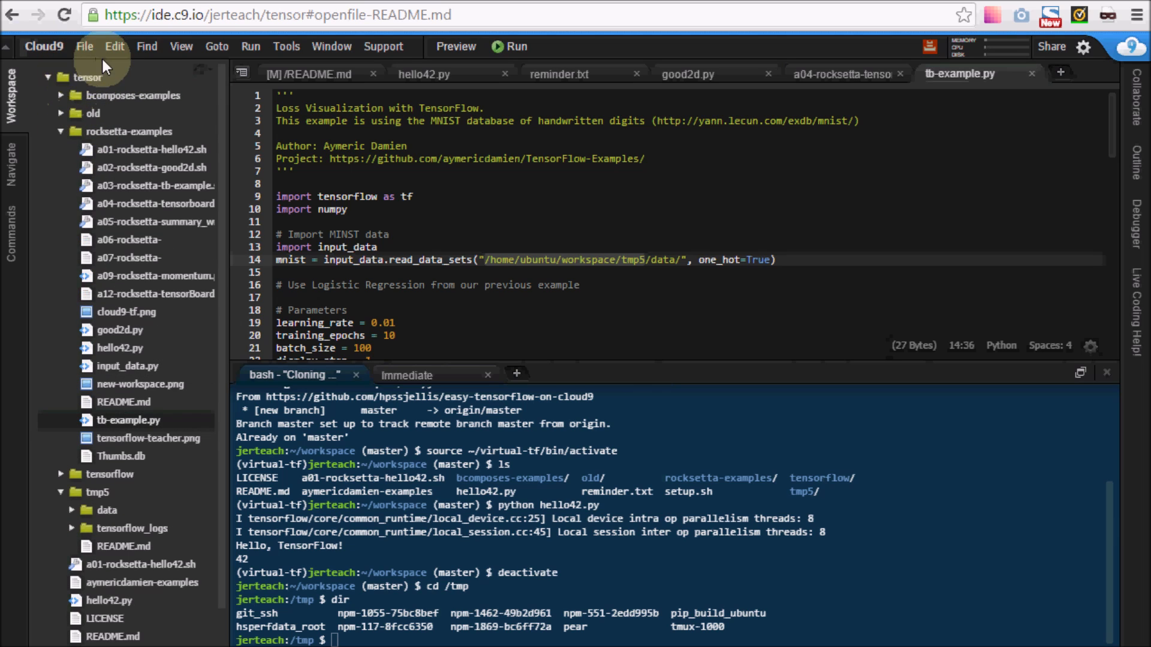
{"action": "mouse_move", "coordinate": [799, 331]}
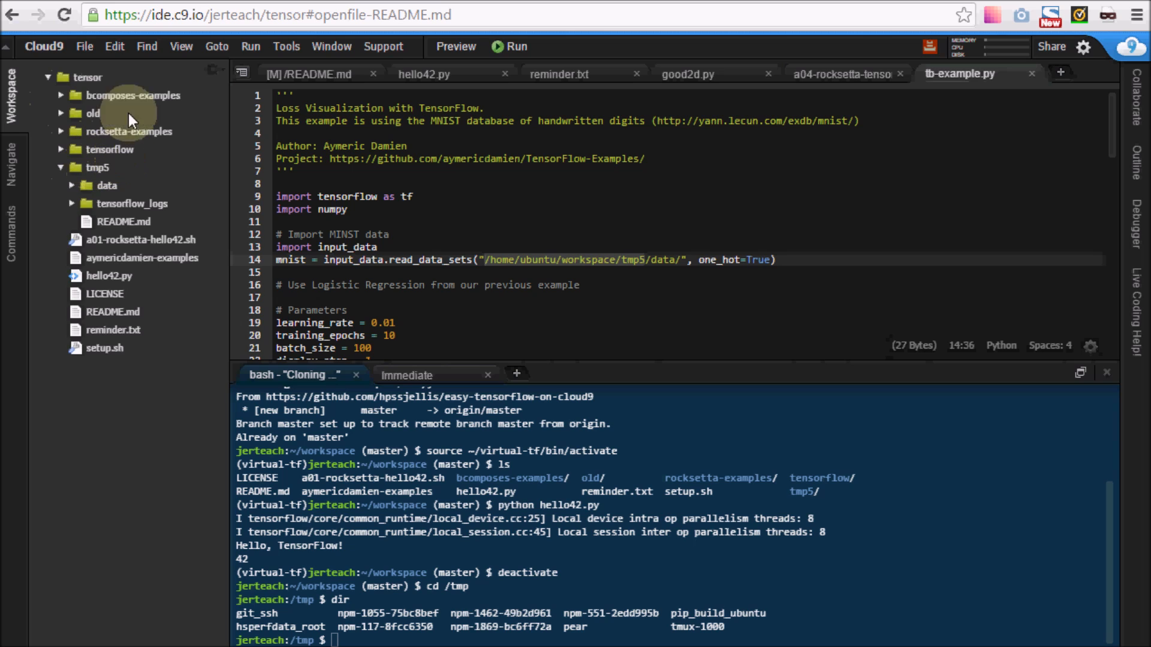
{"action": "mouse_move", "coordinate": [213, 226]}
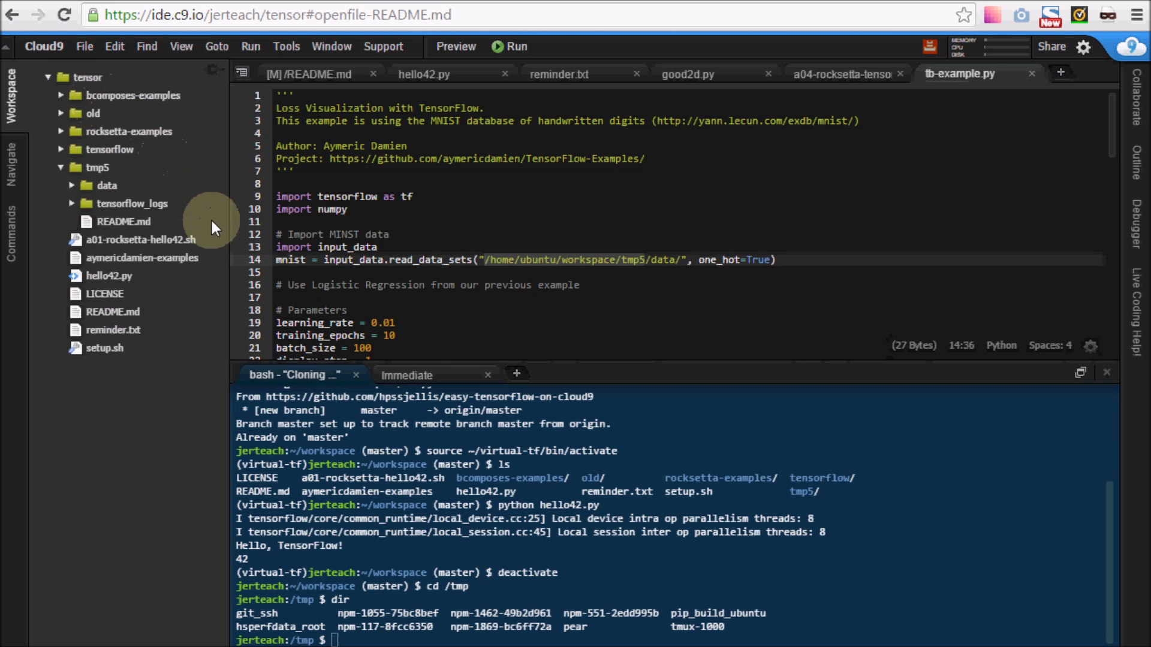
{"action": "mouse_move", "coordinate": [176, 196]}
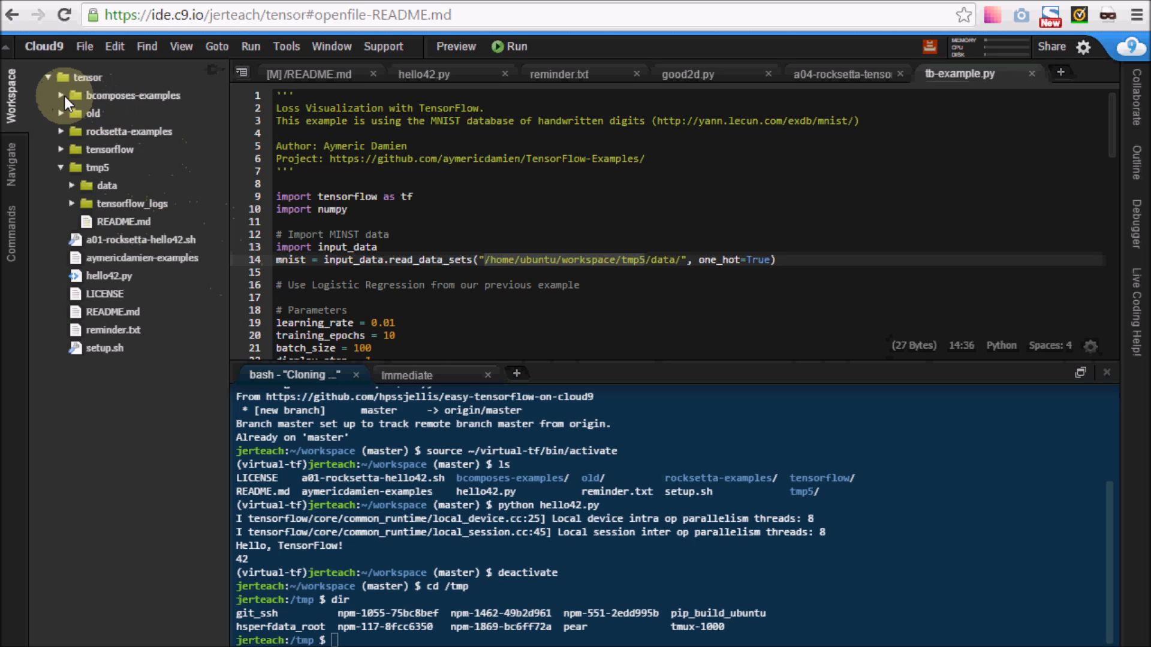
Expand the bcomposes-examples folder and open the a01-rocksetta-hidden.sh script
{"action": "left_click", "coordinate": [62, 94]}
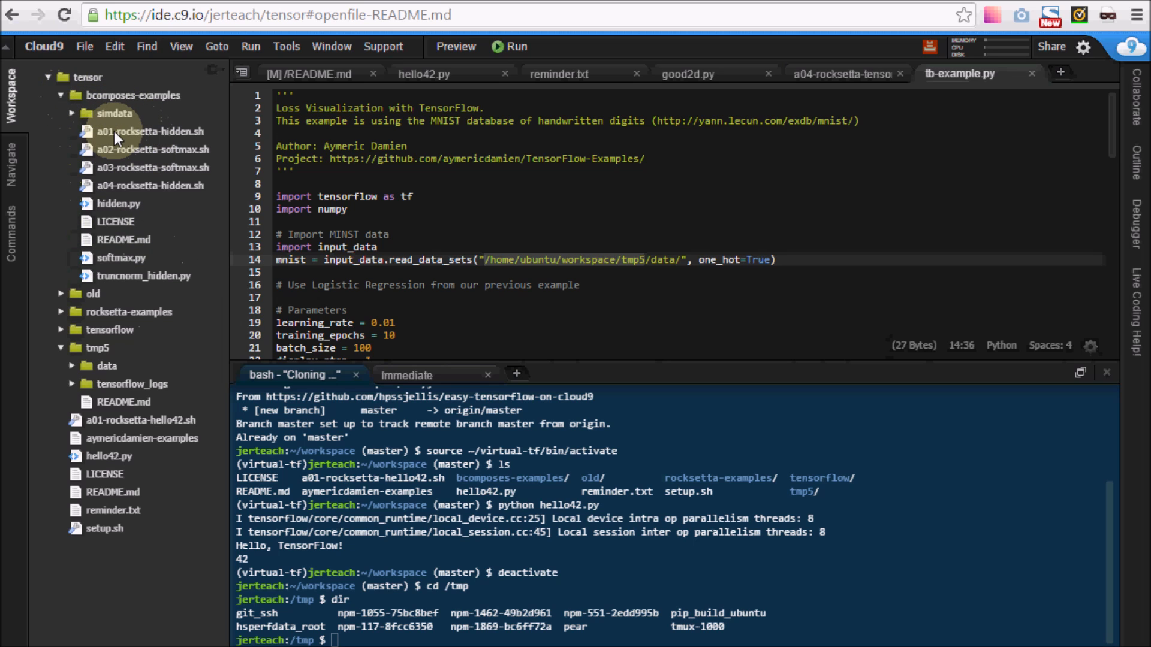
{"action": "left_click", "coordinate": [151, 131]}
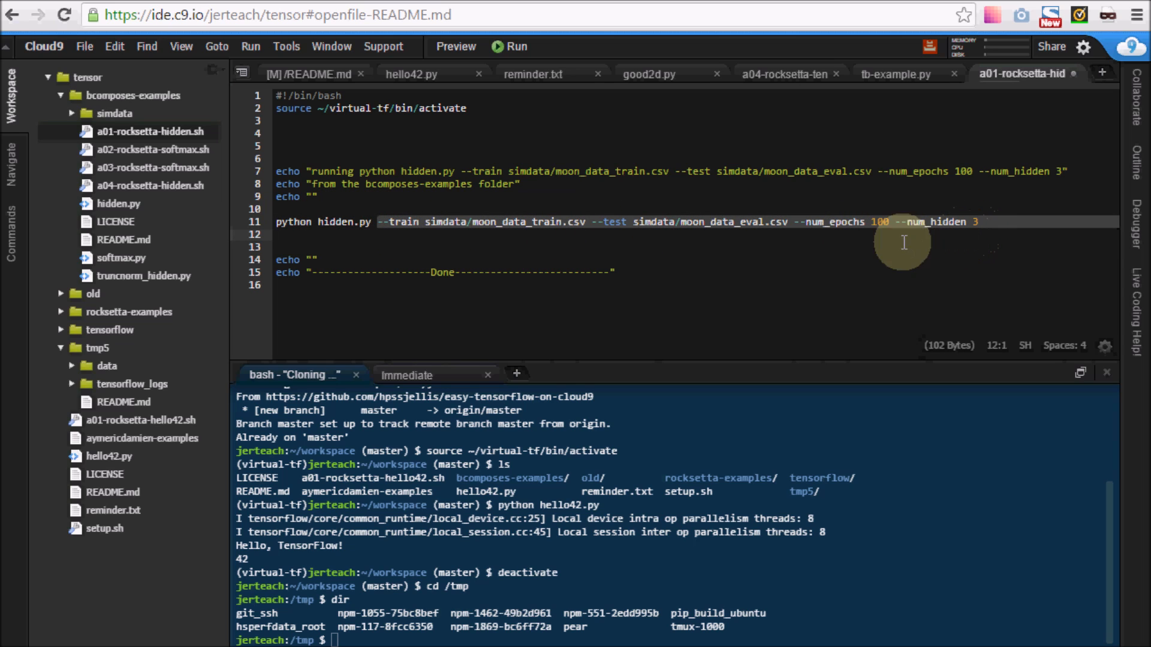
Run a01-rocksetta-hidden.sh to reach 0.971 accuracy, peek into simdata, and open a03-rocksetta-softmax.sh
{"action": "right_click", "coordinate": [151, 131]}
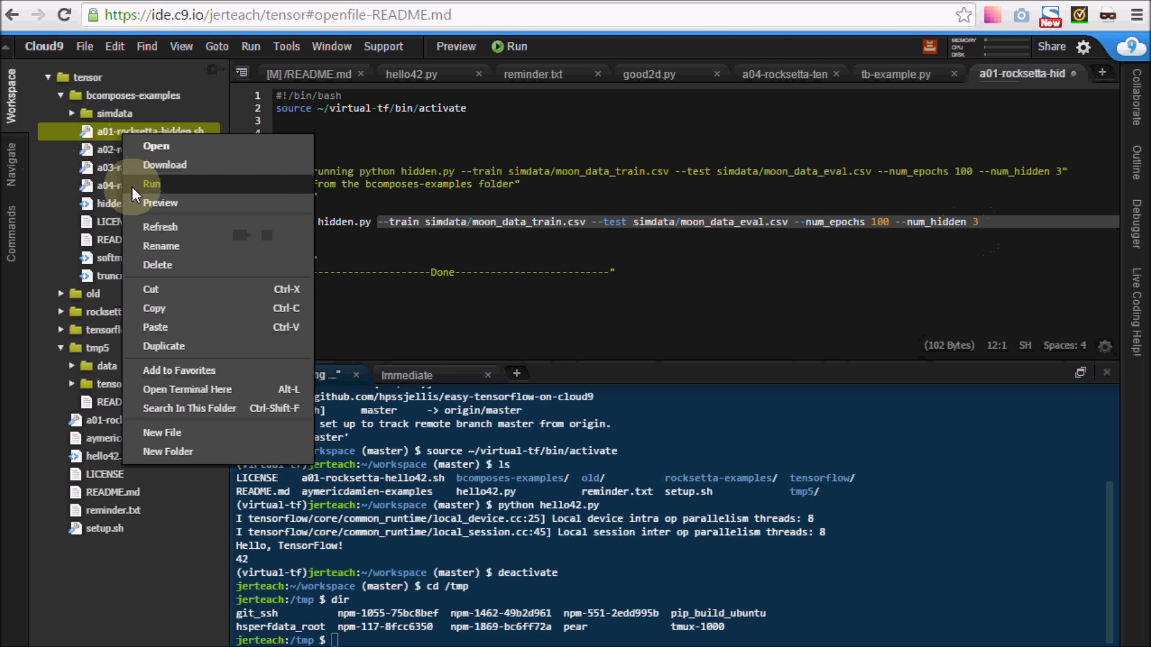
{"action": "left_click", "coordinate": [150, 184]}
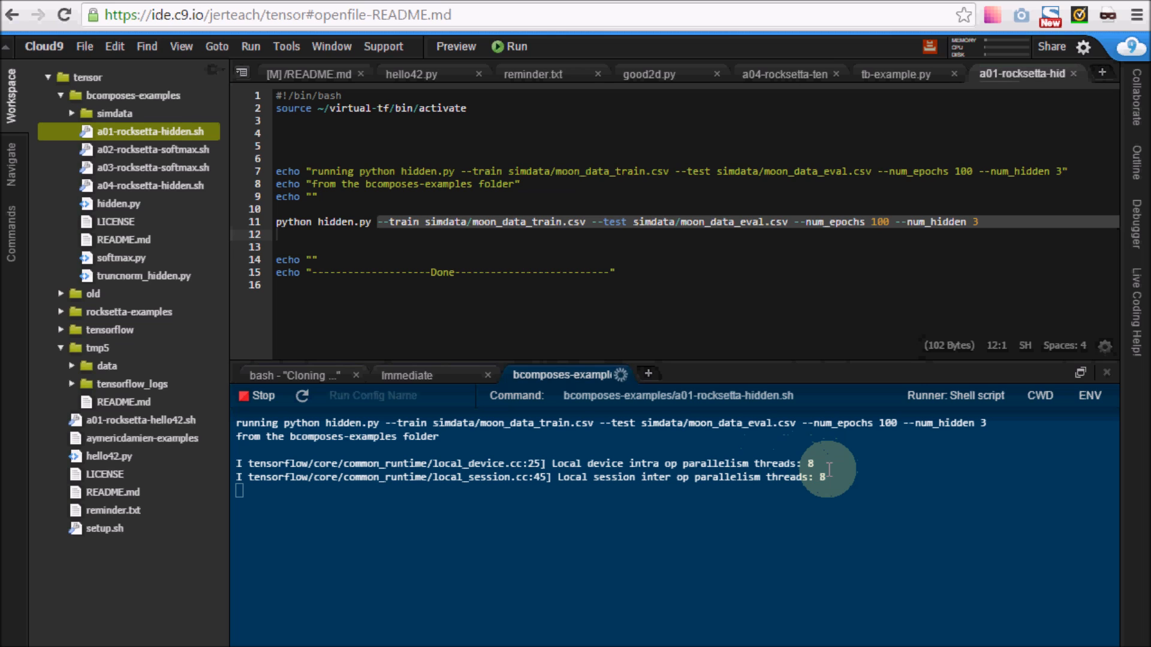
{"action": "mouse_move", "coordinate": [527, 228]}
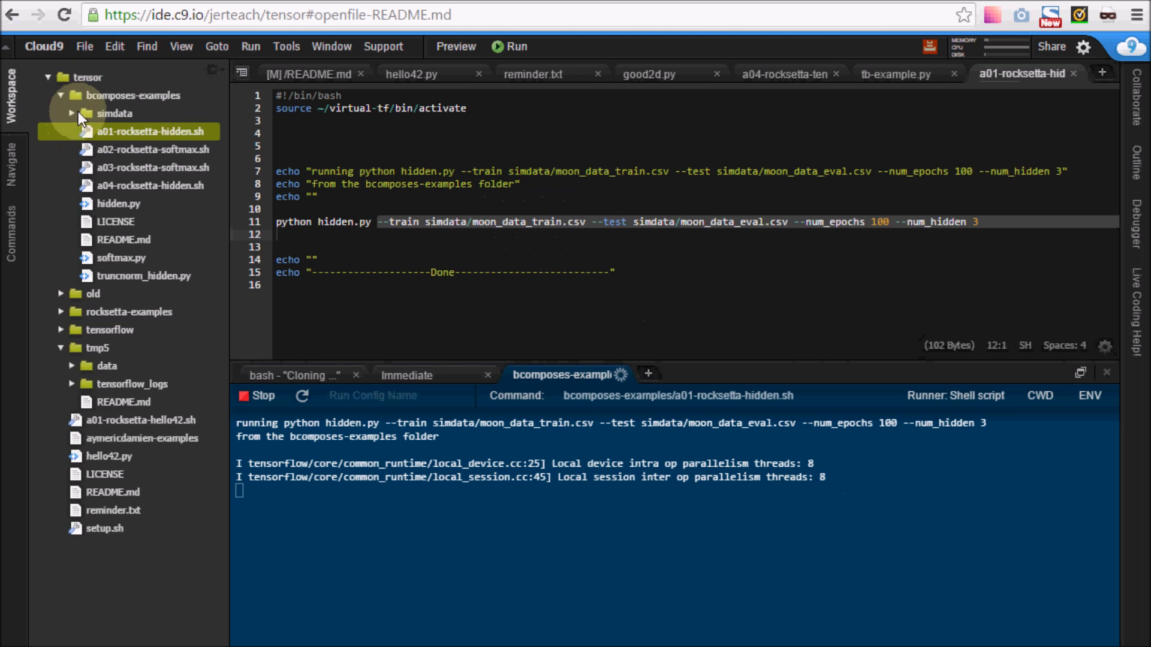
{"action": "left_click", "coordinate": [72, 114]}
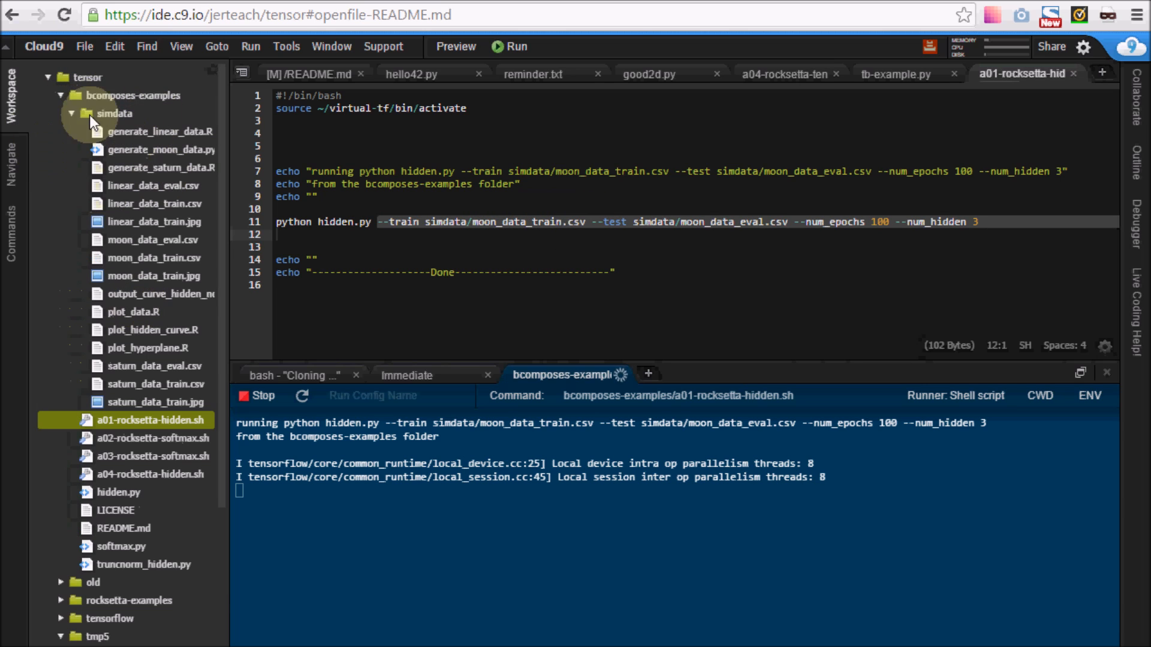
{"action": "left_click", "coordinate": [72, 113]}
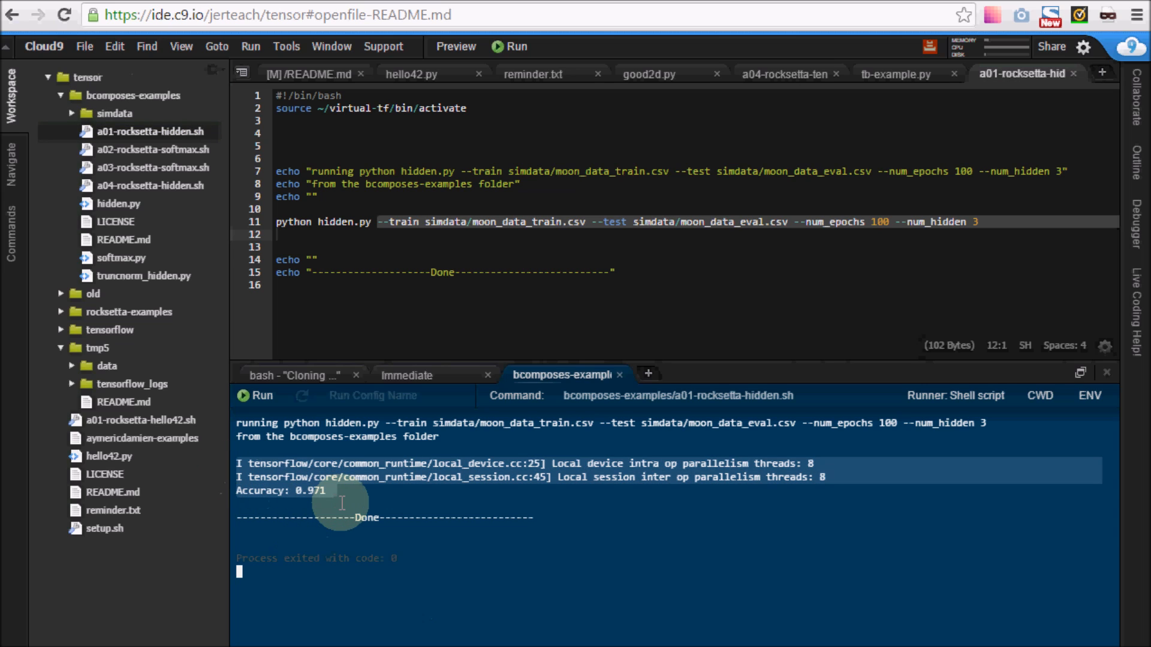
{"action": "mouse_move", "coordinate": [432, 496]}
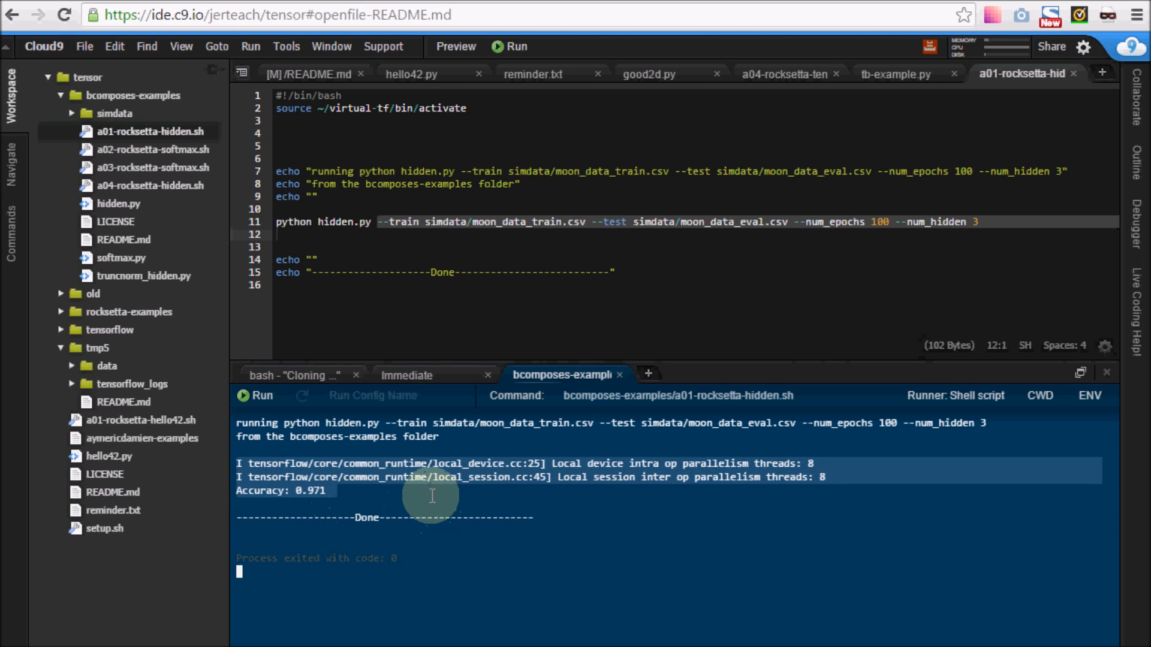
{"action": "left_click", "coordinate": [151, 149]}
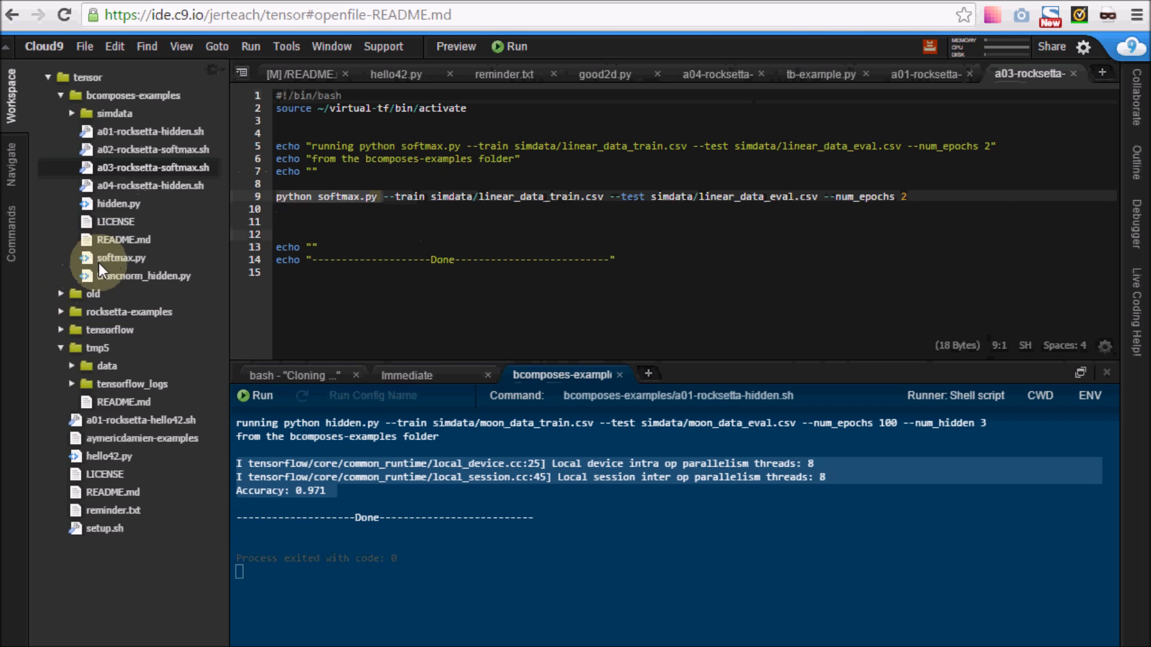
Open softmax.py to view its TensorFlow imports, batch-size settings and command-line flags
{"action": "double_click", "coordinate": [121, 258]}
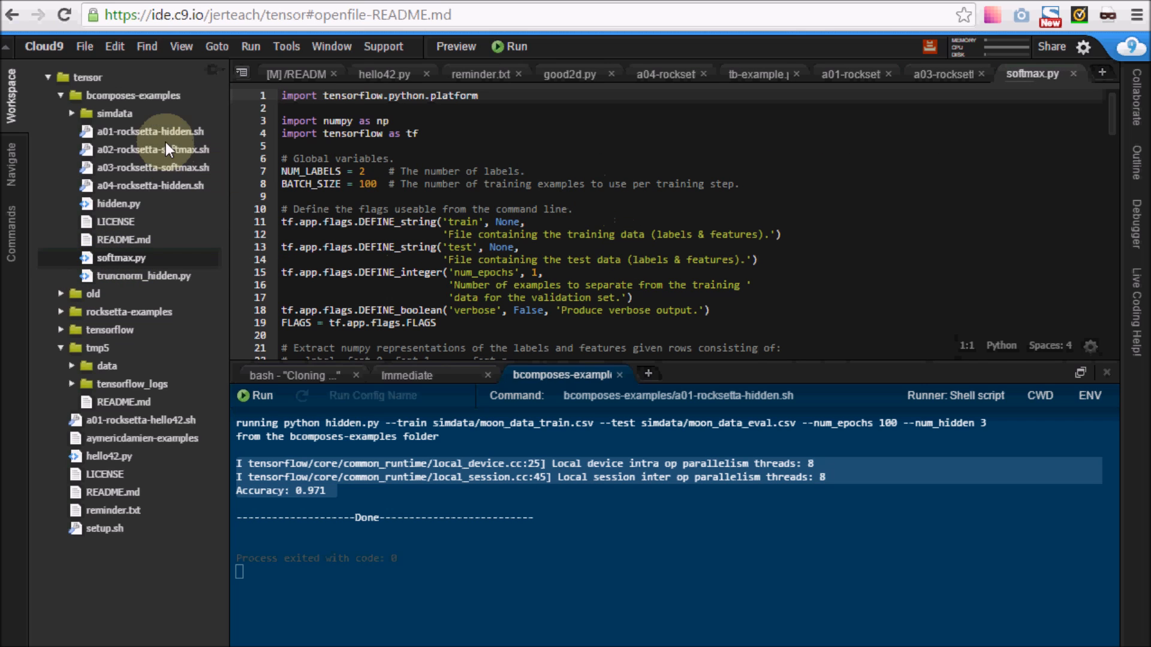
{"action": "mouse_move", "coordinate": [139, 179]}
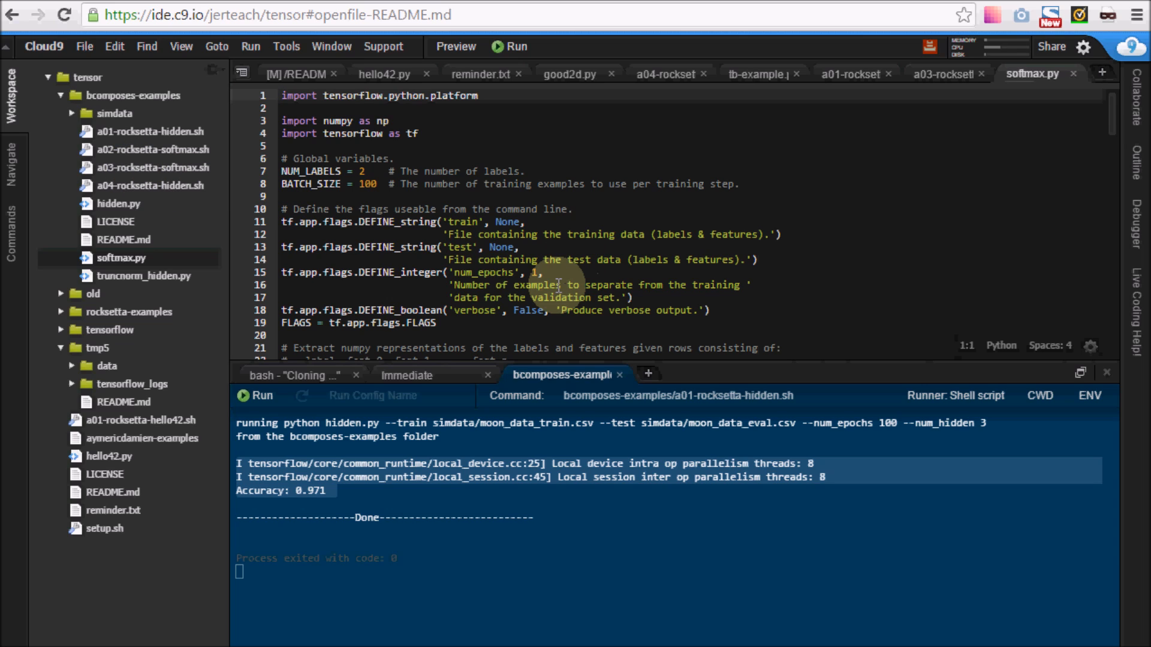
{"action": "mouse_move", "coordinate": [140, 154]}
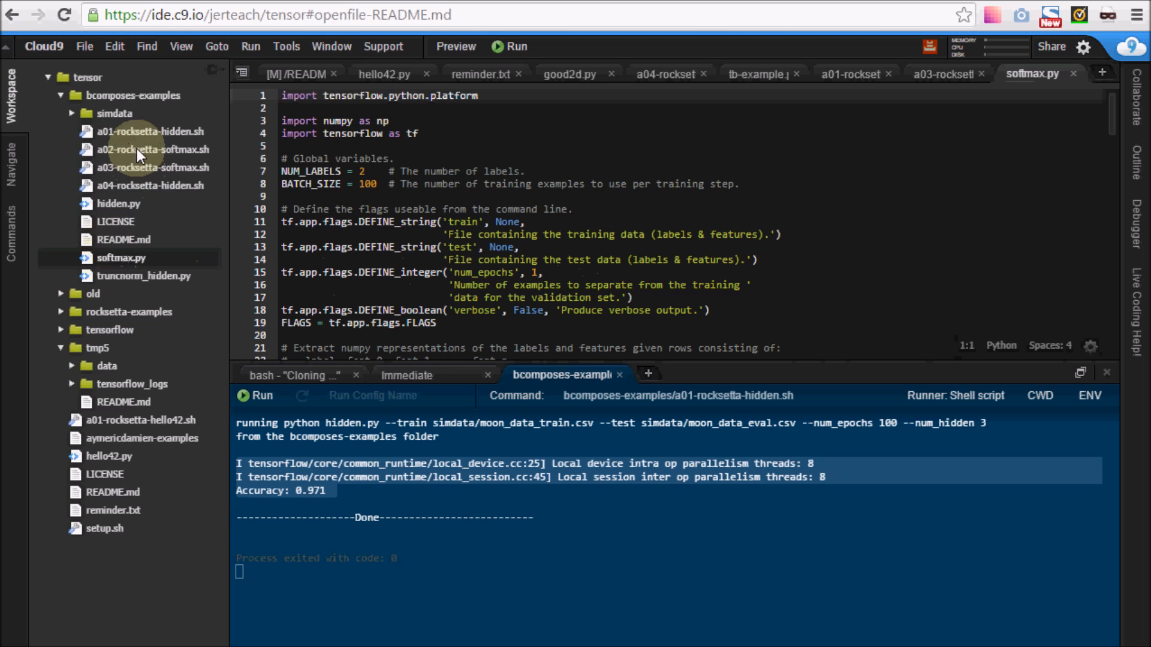